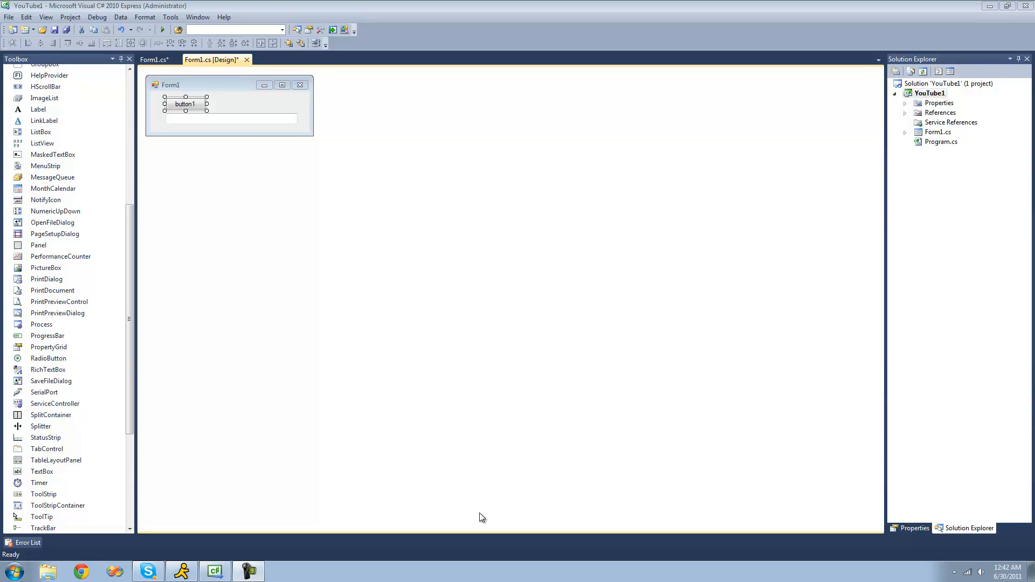
pyautogui.moveTo(488, 505)
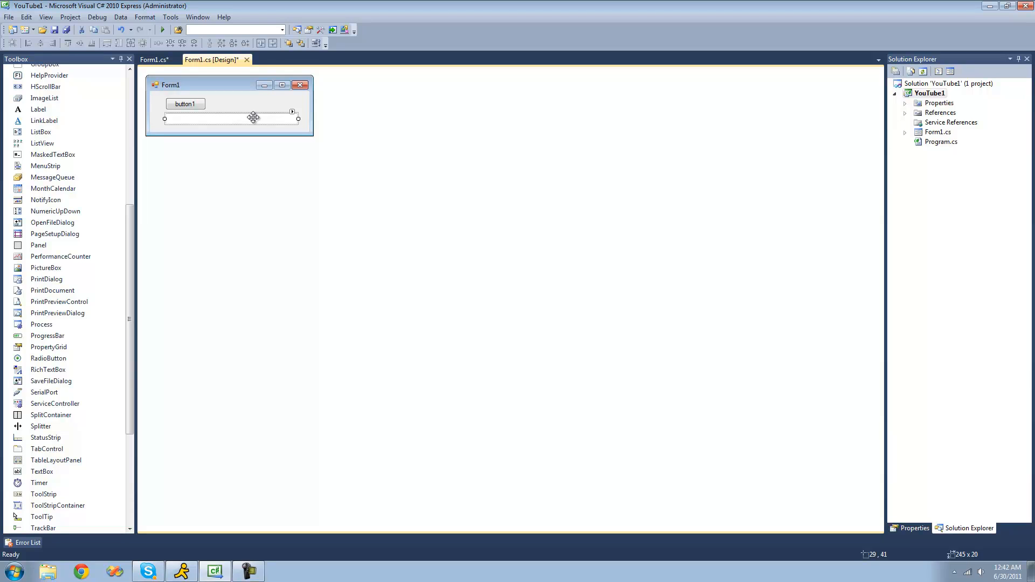
pyautogui.moveTo(151, 81)
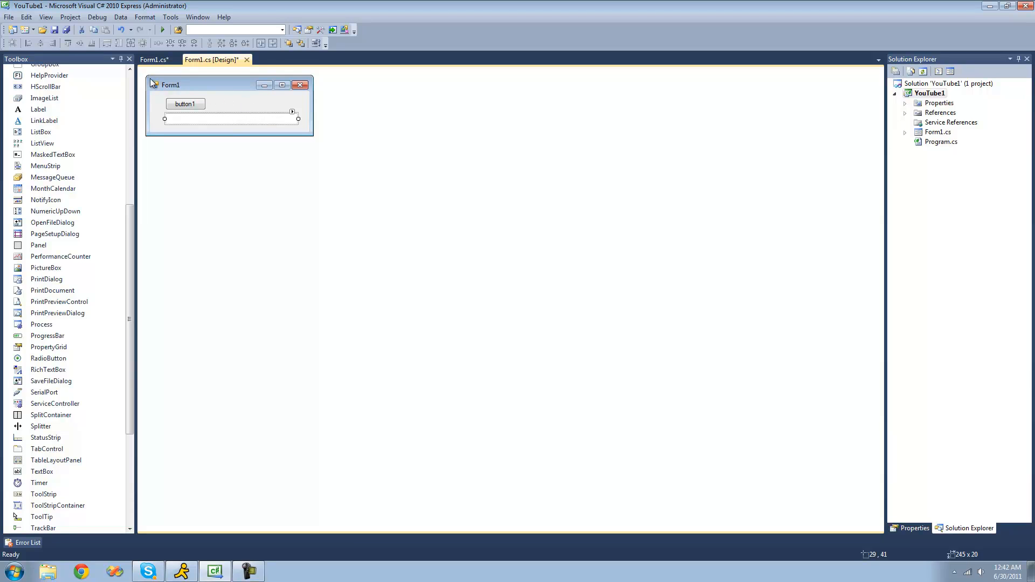
pyautogui.moveTo(66, 166)
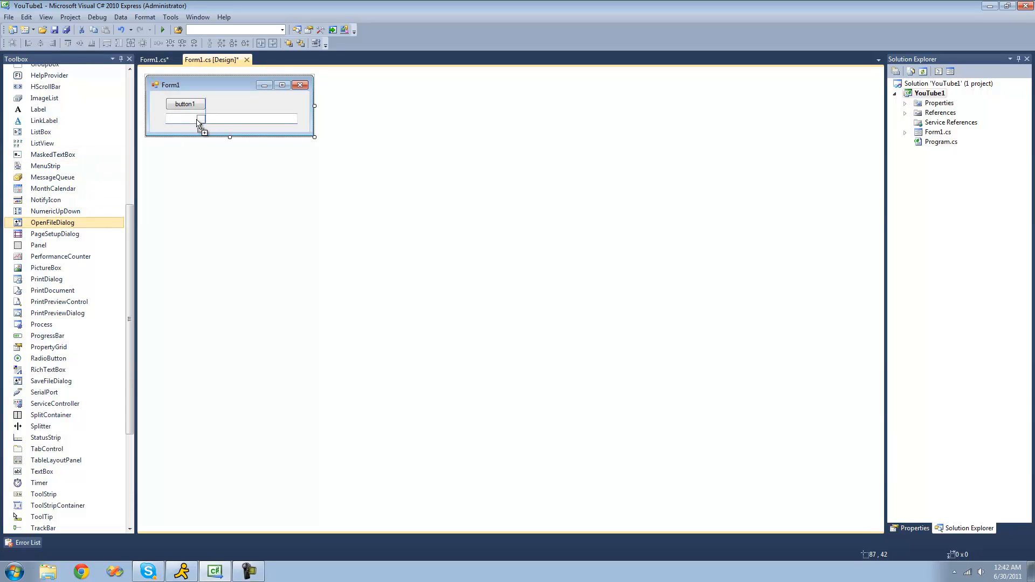
# - In button1's click handler, declare 'OpenFileDialog ofd = new OpenFileDialog();'
pyautogui.click(231, 119)
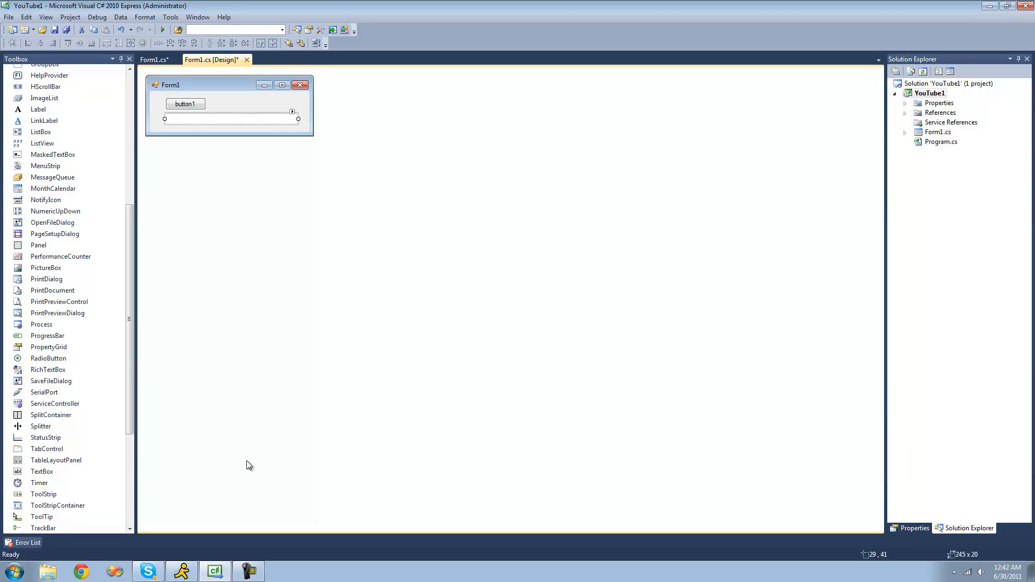
pyautogui.moveTo(182, 116)
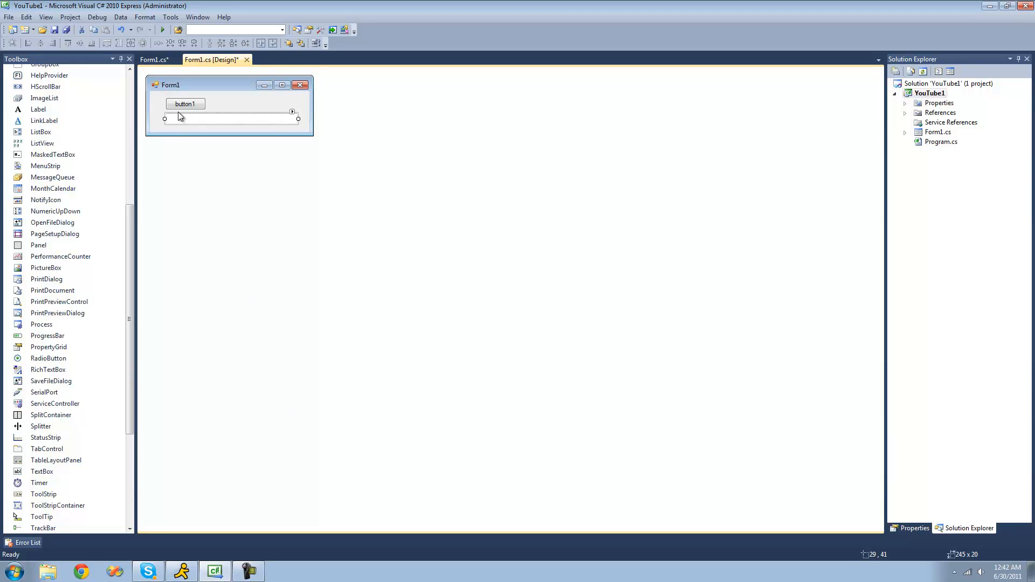
pyautogui.doubleClick(185, 104)
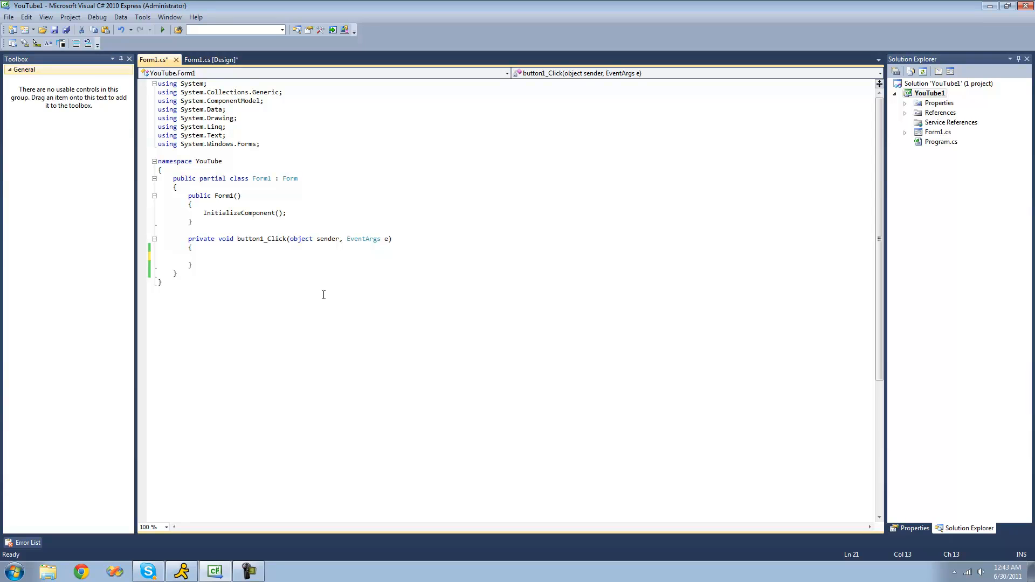
pyautogui.write('OpenFileDialog')
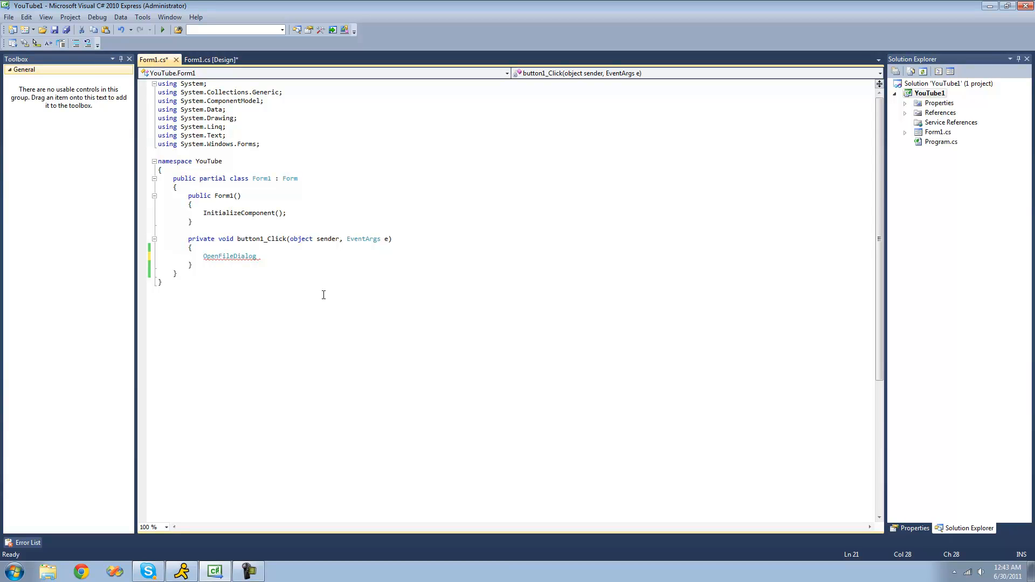
pyautogui.write('ofd')
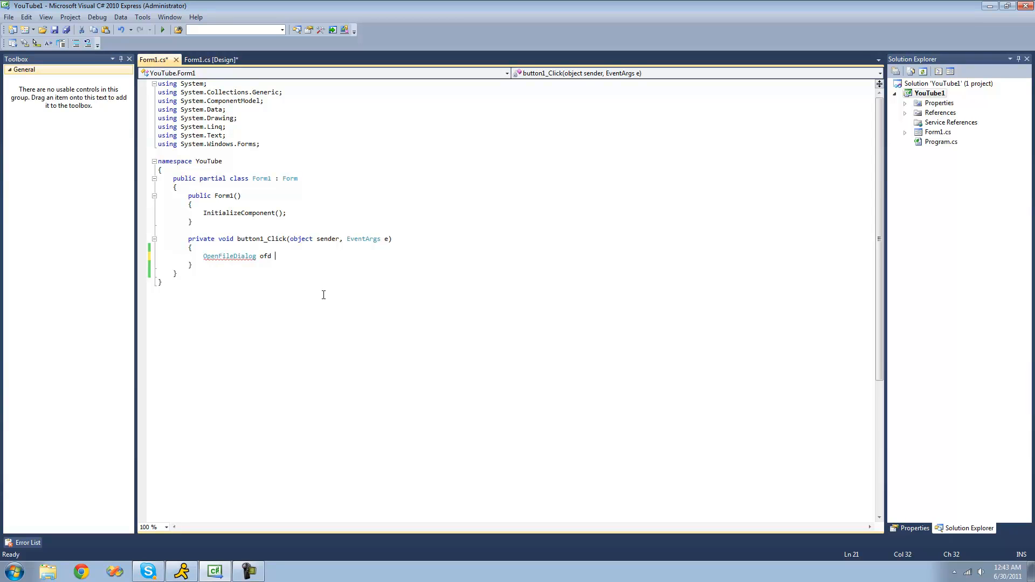
pyautogui.write('= new OpenFileDialog(')
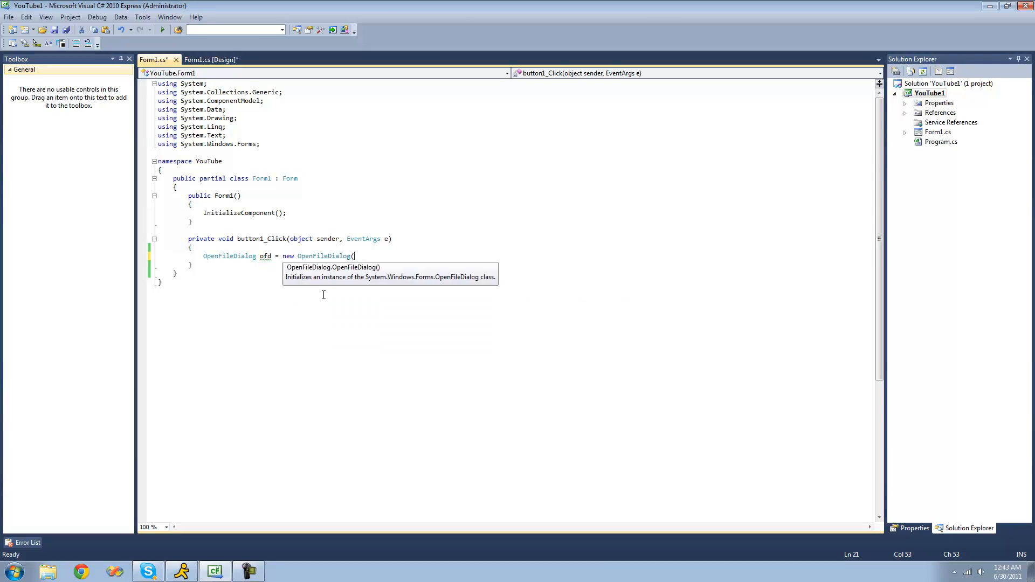
pyautogui.write(');')
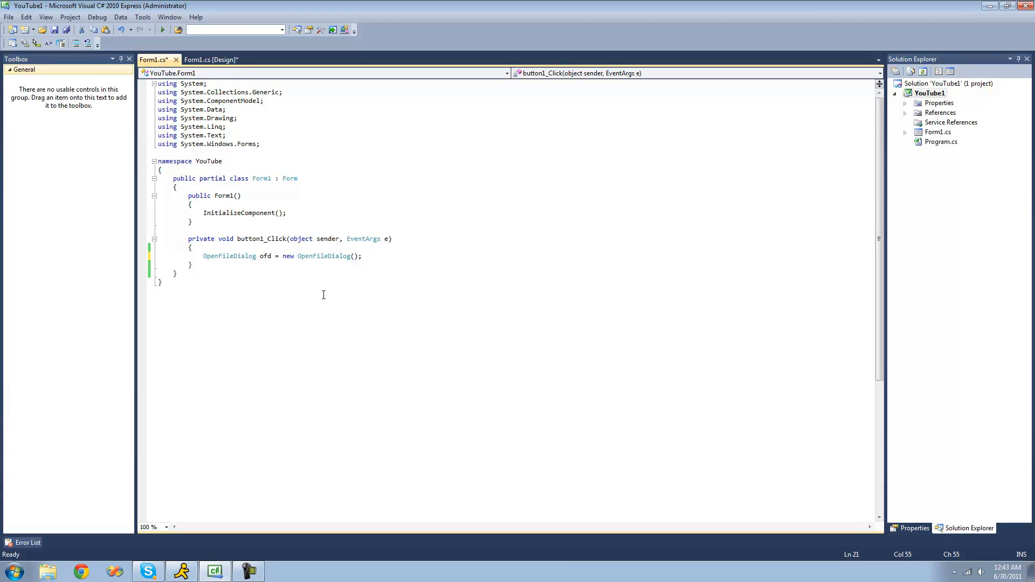
# - Add 'ofd.ShowDialog();' on the next line of the handler
pyautogui.press('Return')
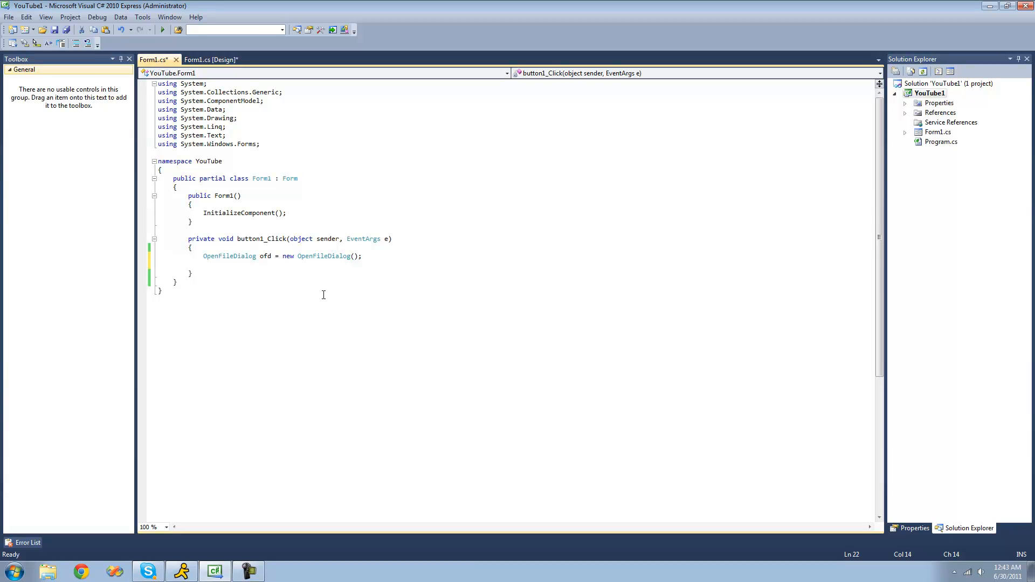
pyautogui.write('ofd')
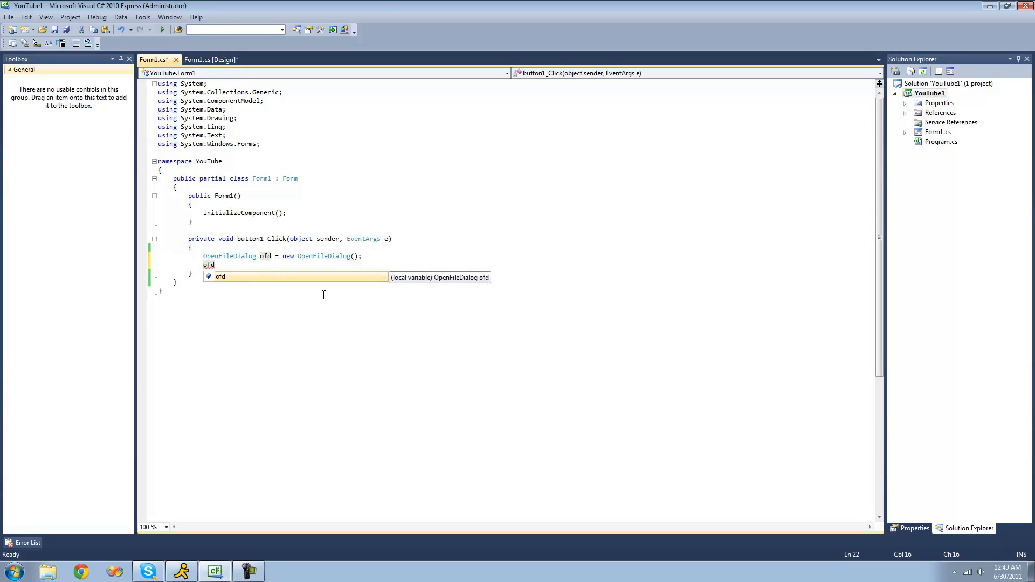
pyautogui.write('.ShowDialog')
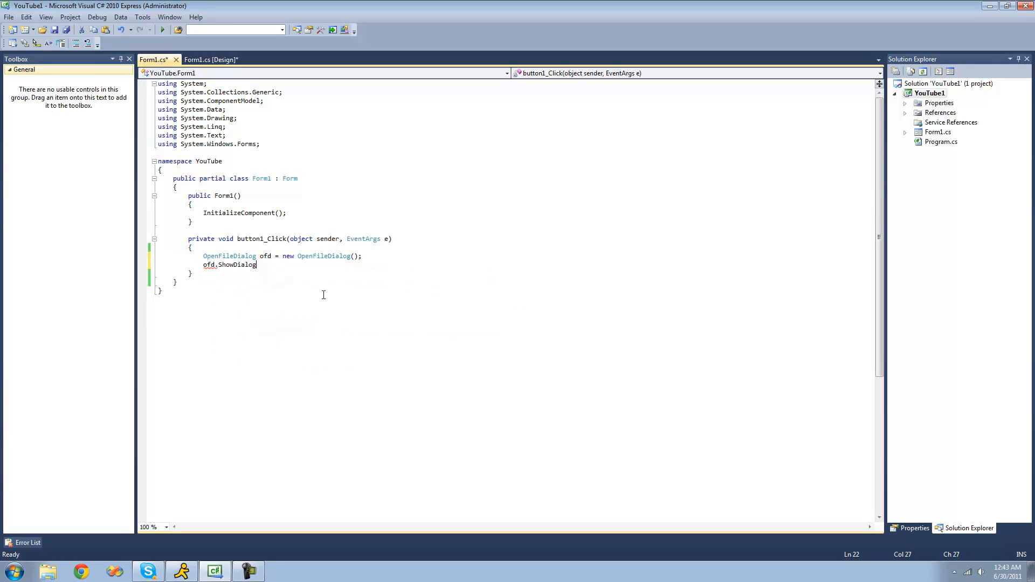
pyautogui.write('();')
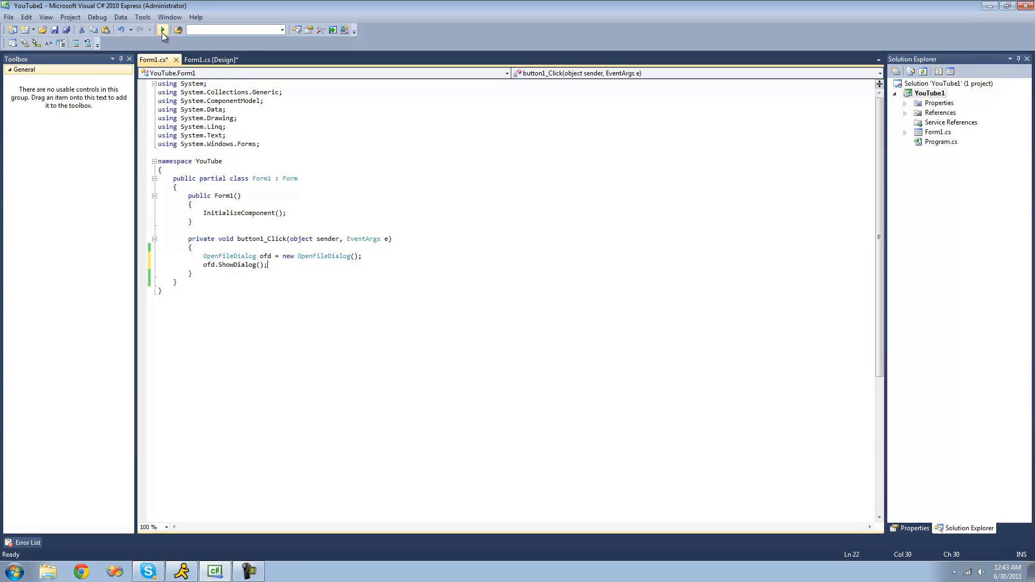
pyautogui.click(163, 29)
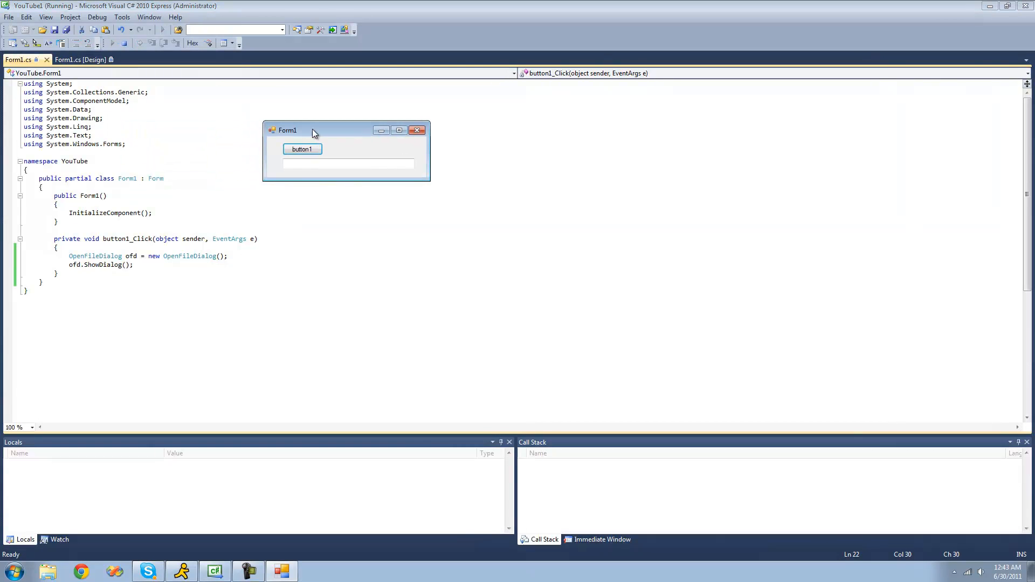
pyautogui.moveTo(302, 149)
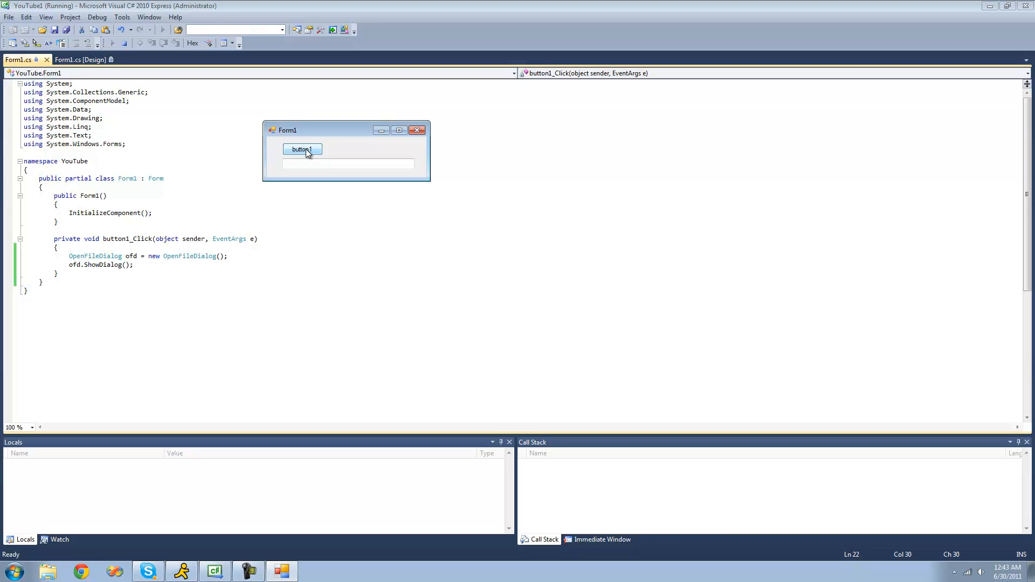
pyautogui.click(302, 149)
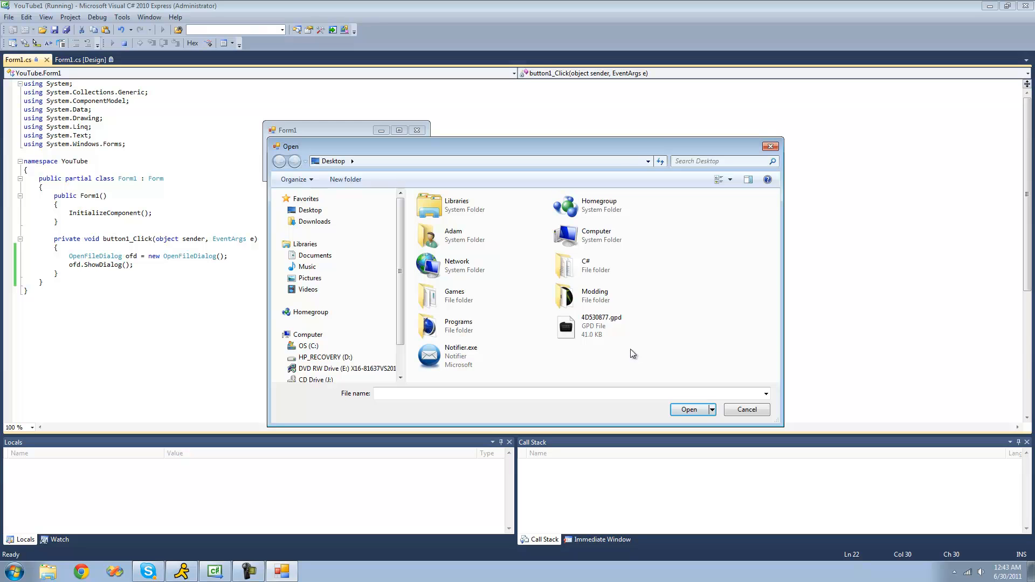
pyautogui.click(747, 410)
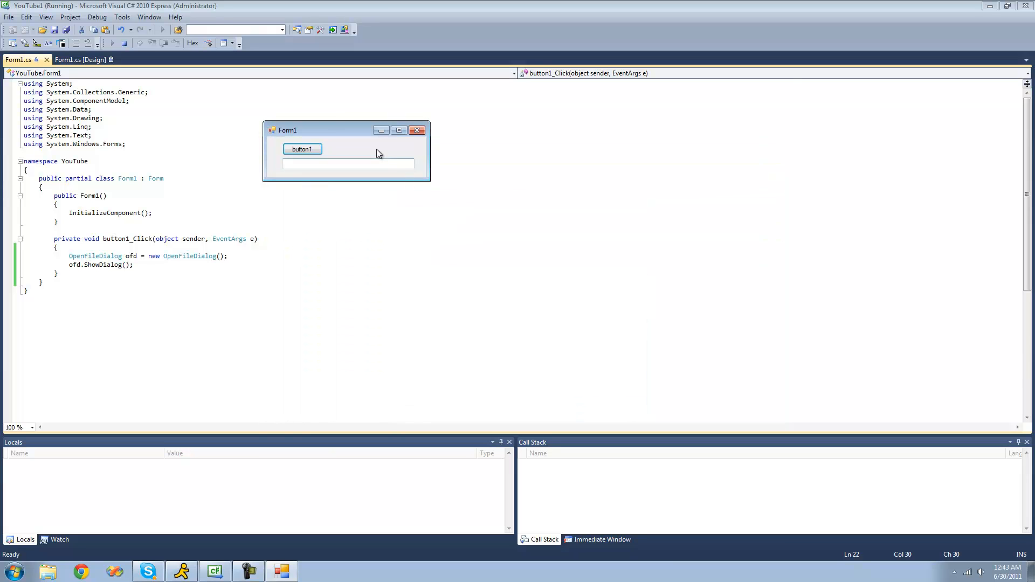
pyautogui.moveTo(330, 129); pyautogui.dragTo(321, 118)
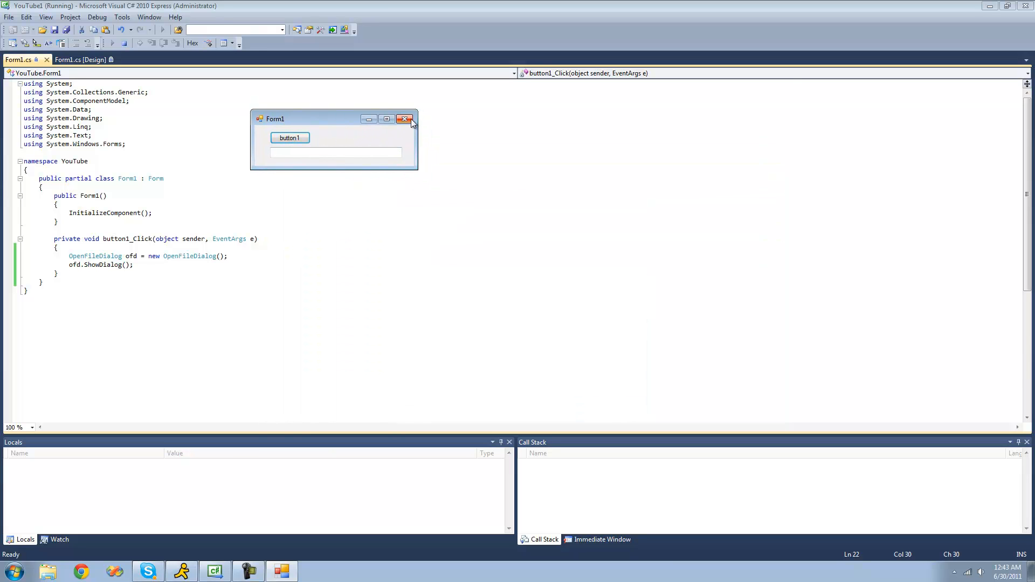
pyautogui.click(404, 119)
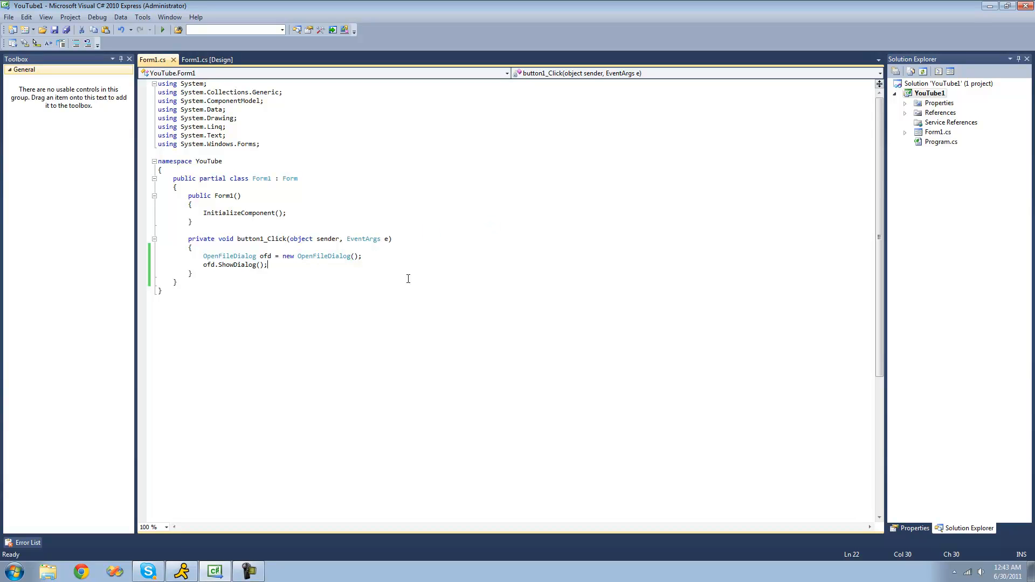
# - Wrap ShowDialog in an if checking DialogResult.OK and show MessageBox.Show("Test") inside it
pyautogui.press('Backspace')
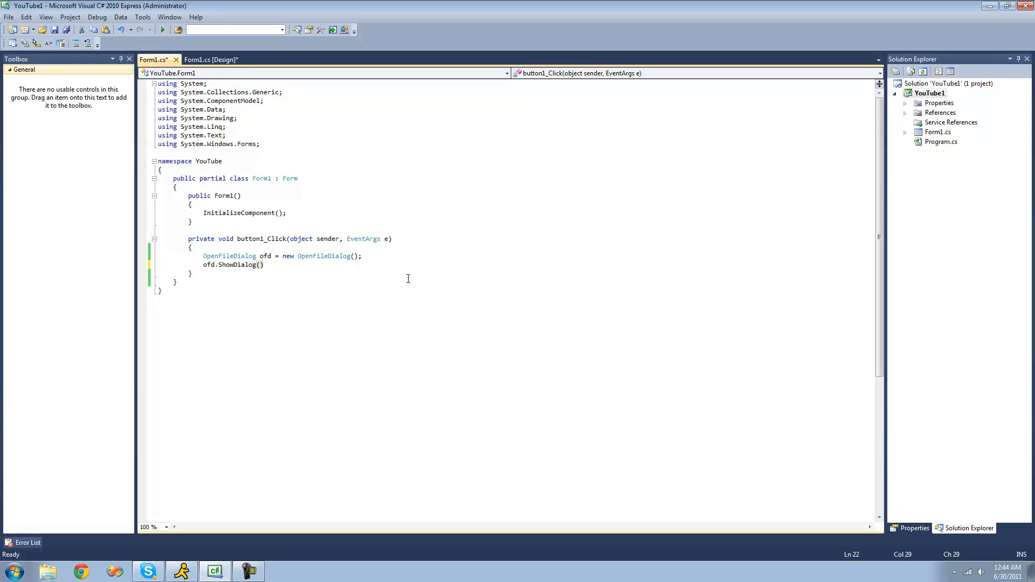
pyautogui.click(240, 265)
pyautogui.write('i ')
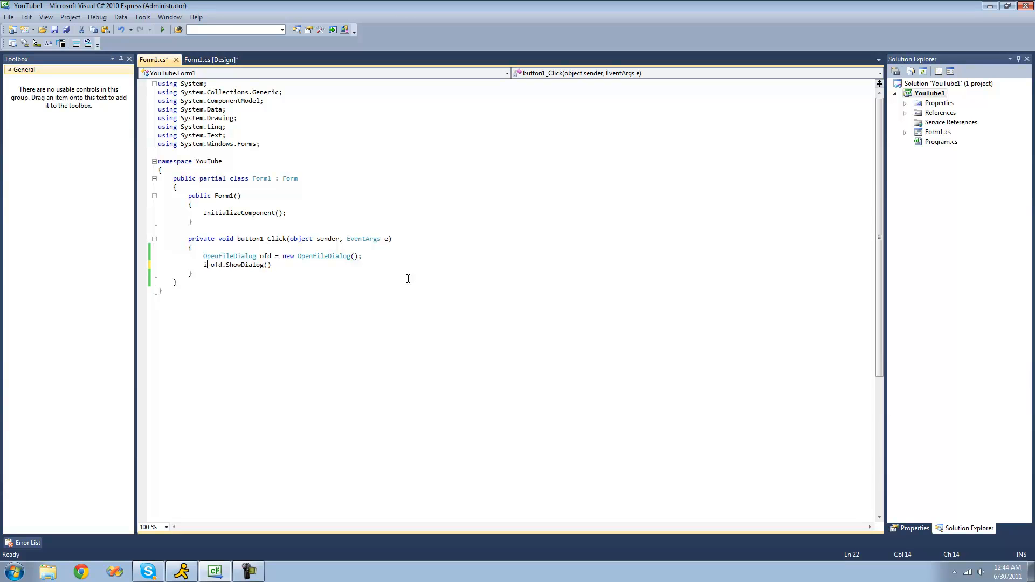
pyautogui.write('f')
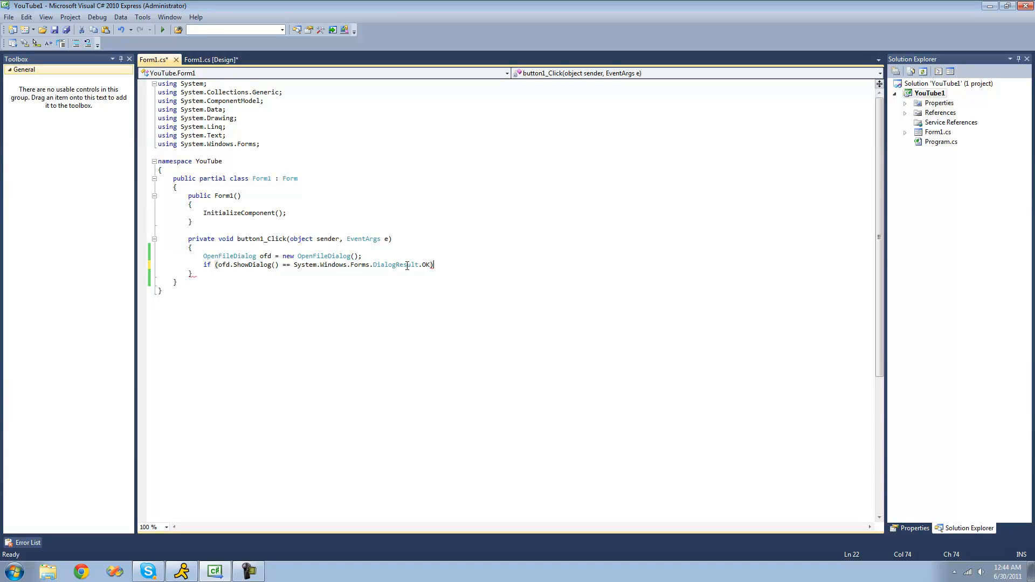
pyautogui.moveTo(426, 266)
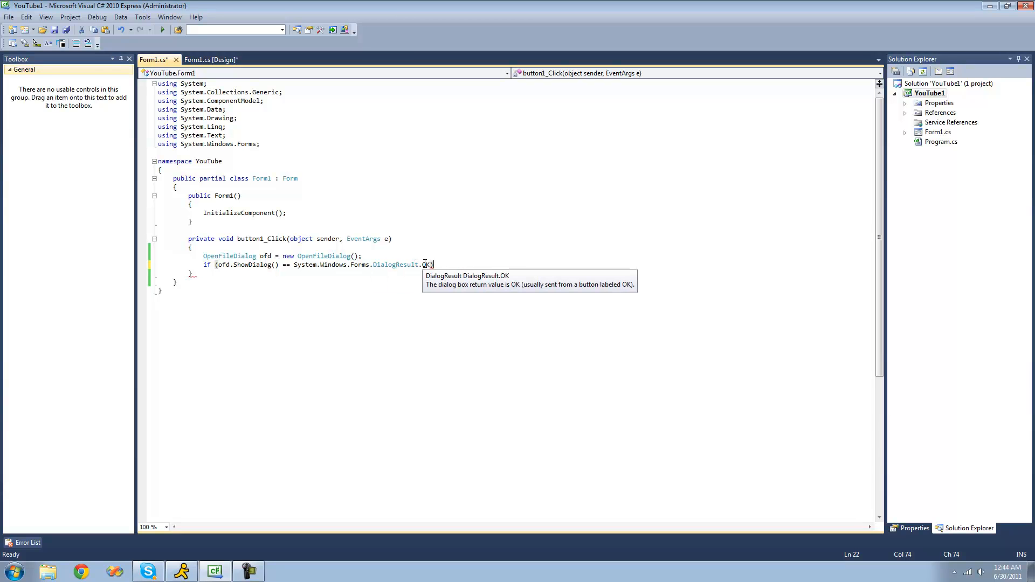
pyautogui.moveTo(256, 265)
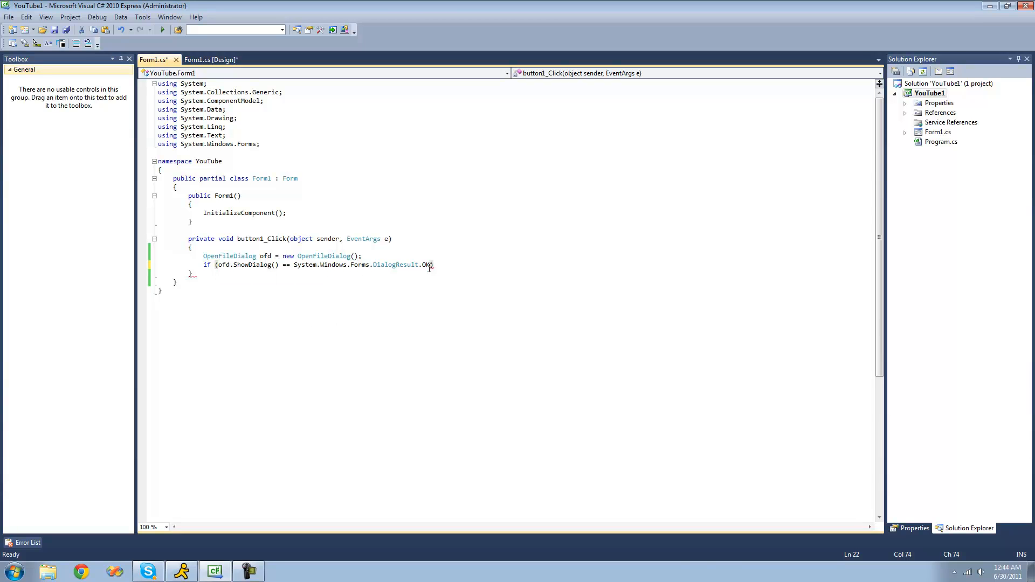
pyautogui.moveTo(428, 265)
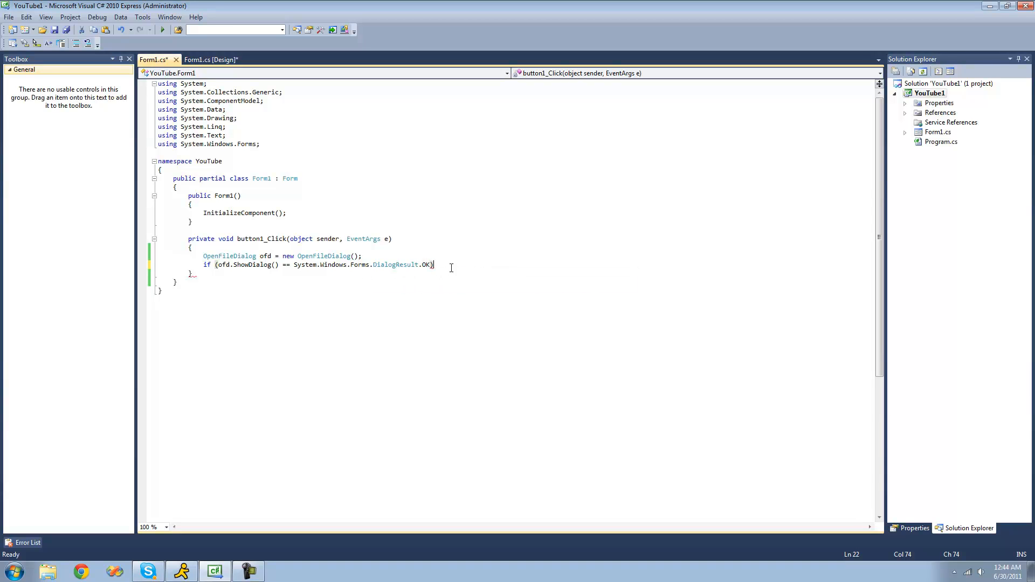
pyautogui.press('enter')
pyautogui.write('{')
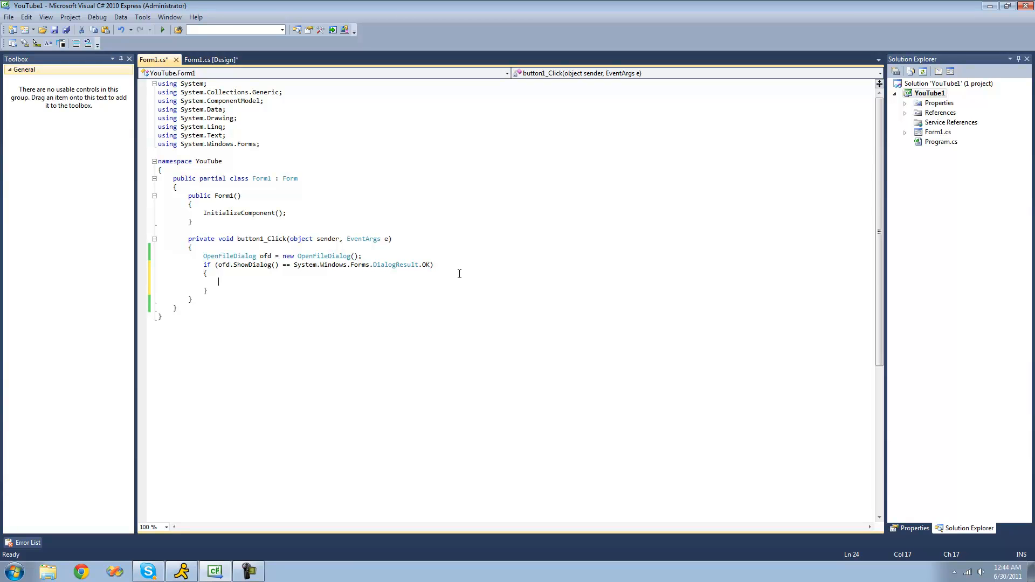
pyautogui.write('MessageBox.Show("Test");')
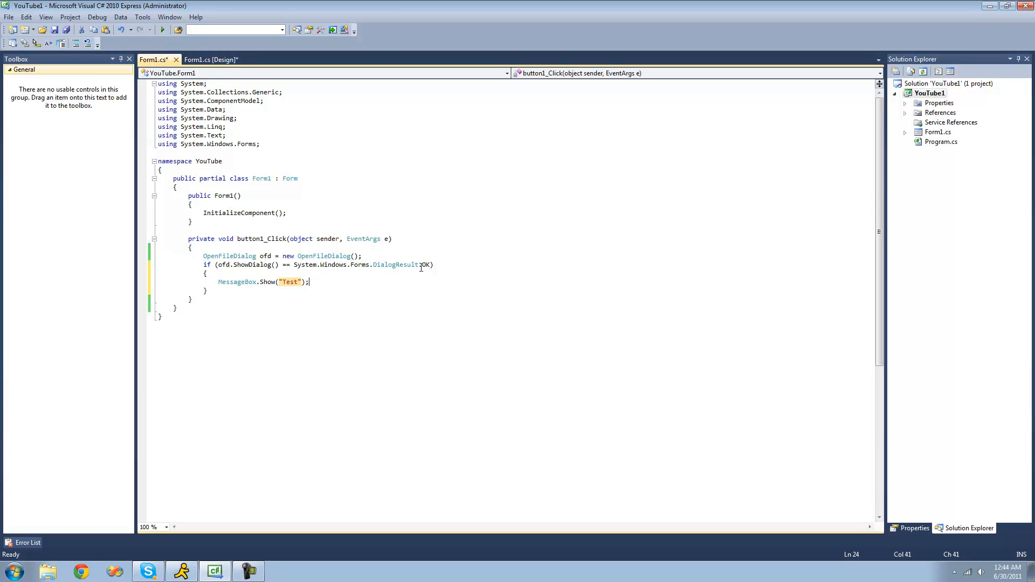
pyautogui.click(162, 29)
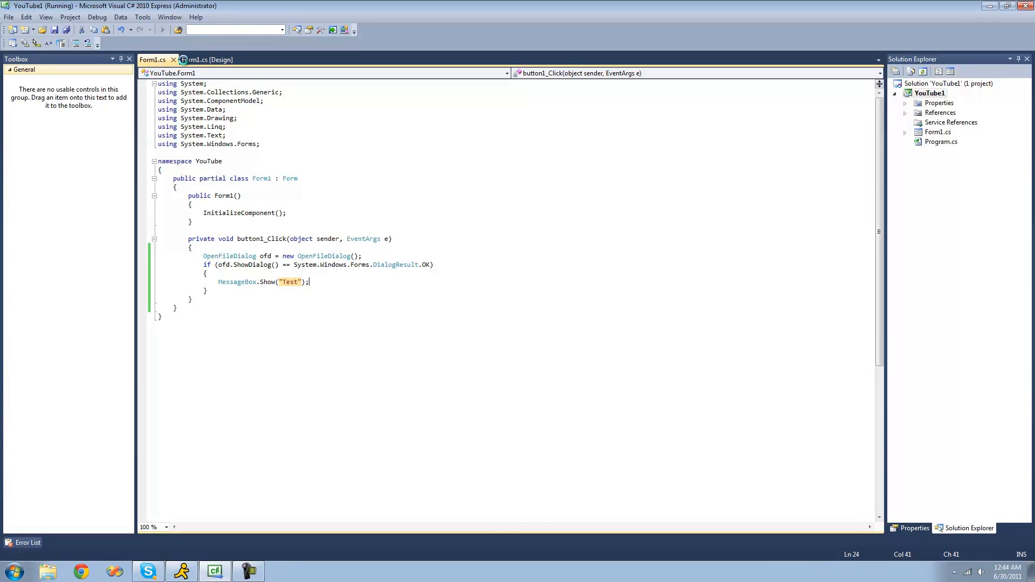
pyautogui.click(154, 31)
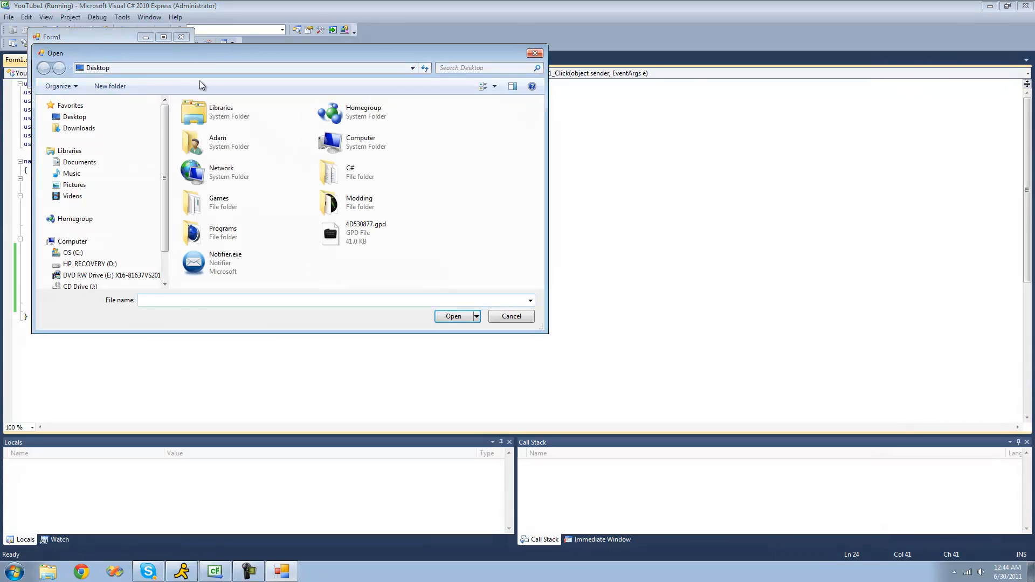
pyautogui.moveTo(287, 53); pyautogui.dragTo(436, 74)
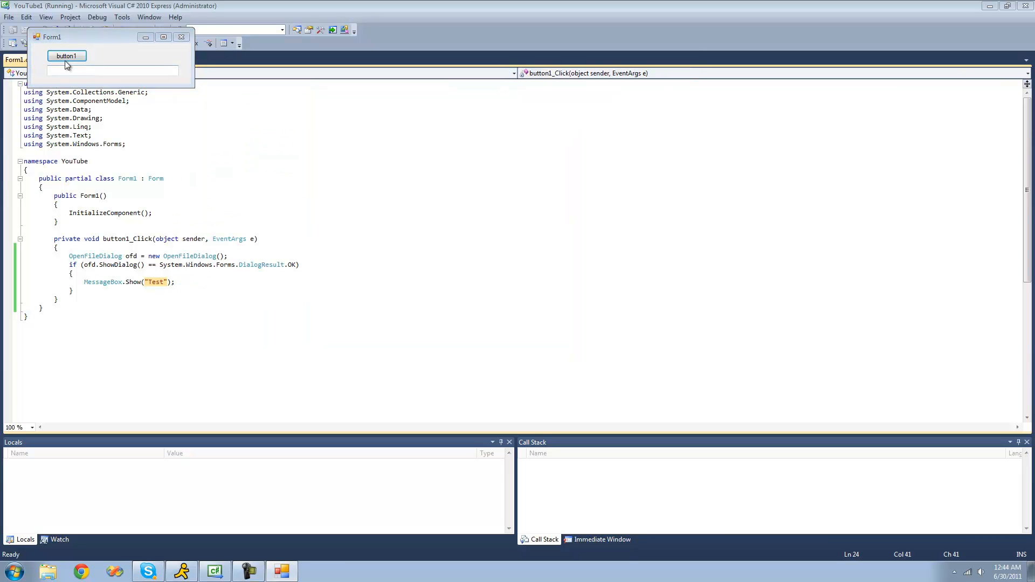
pyautogui.click(66, 55)
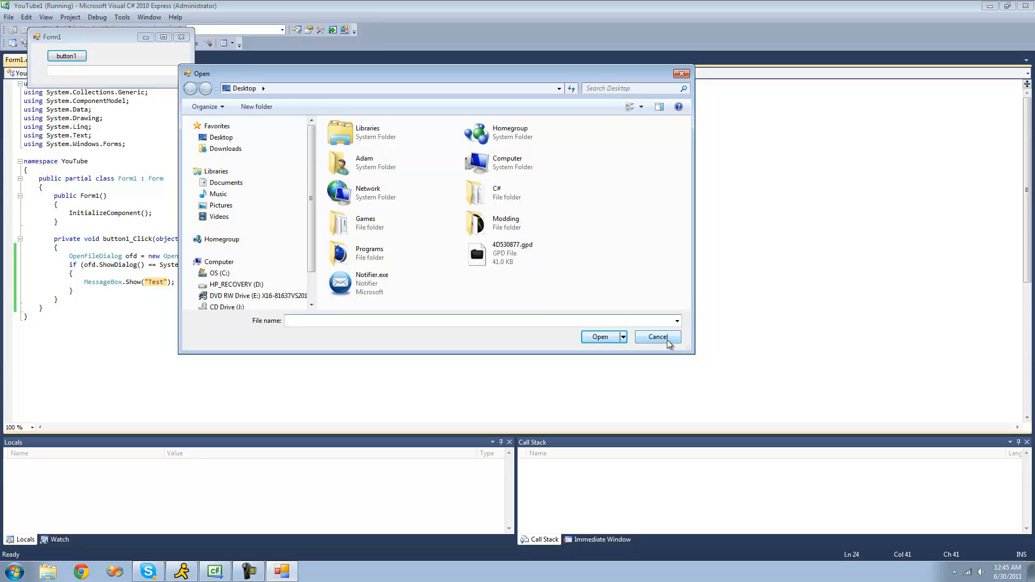
pyautogui.click(658, 336)
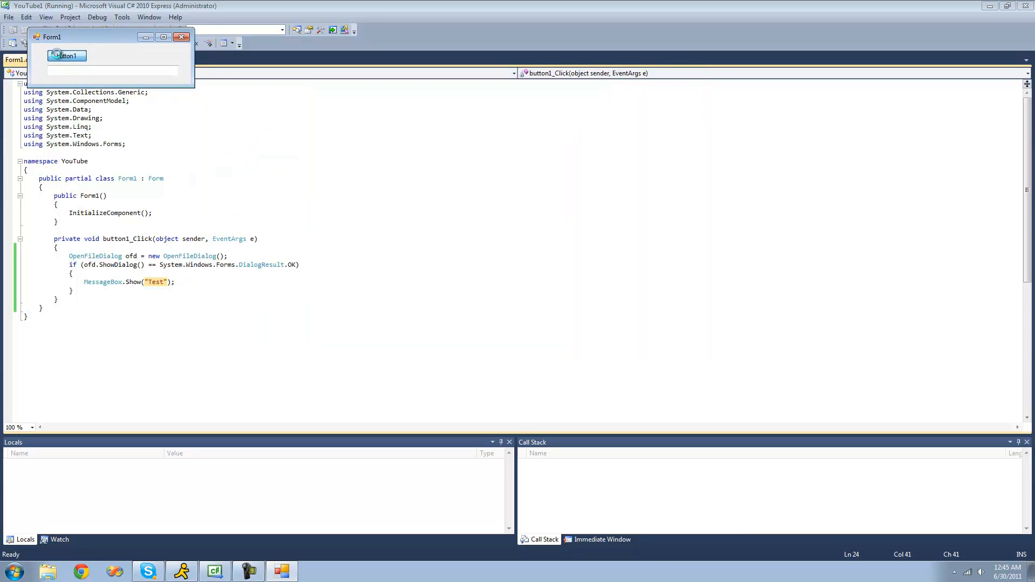
pyautogui.click(66, 55)
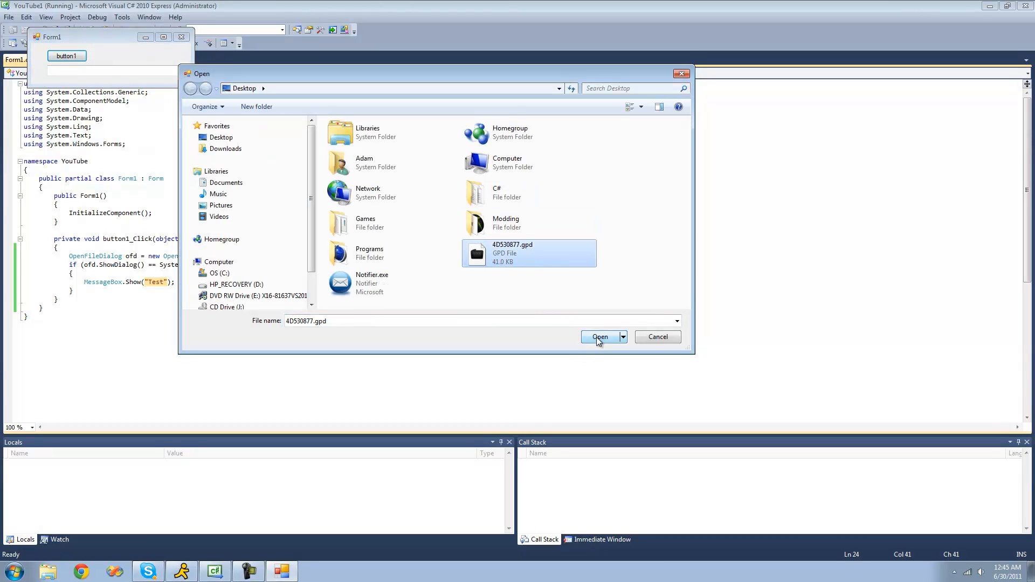
pyautogui.click(600, 337)
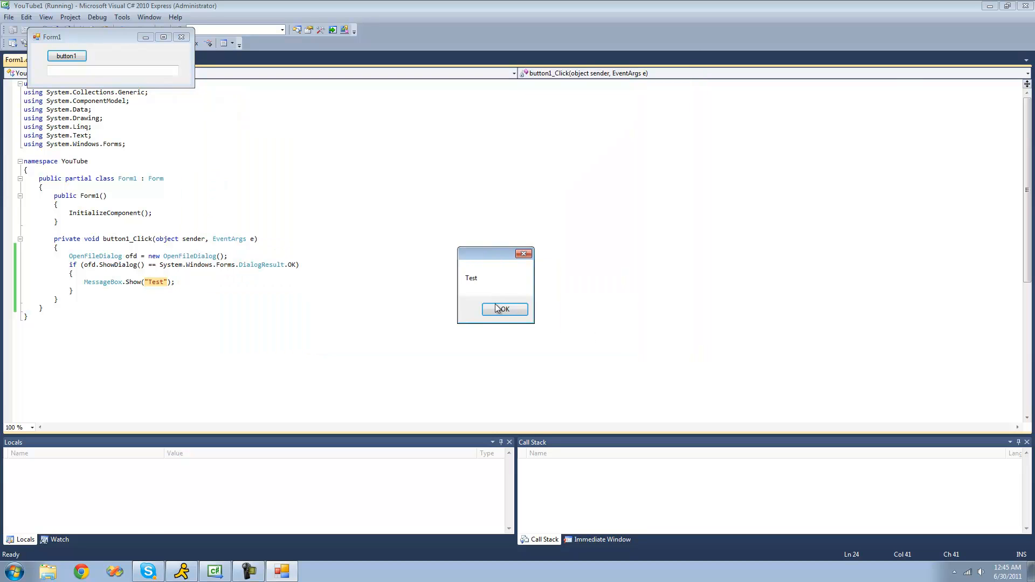
pyautogui.click(504, 309)
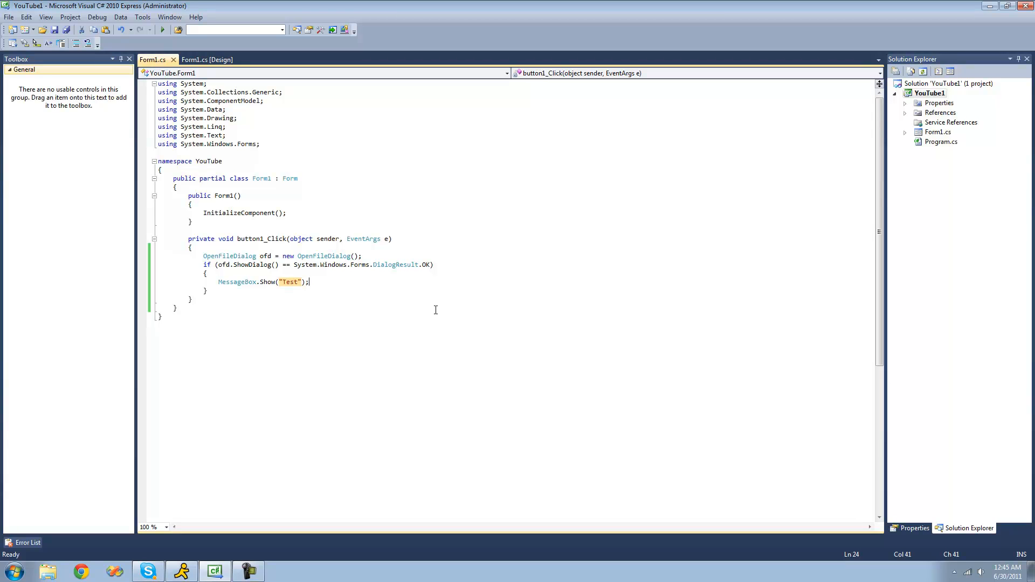
# - Replace the "Test" string in MessageBox.Show with ofd.FileName
pyautogui.doubleClick(289, 282)
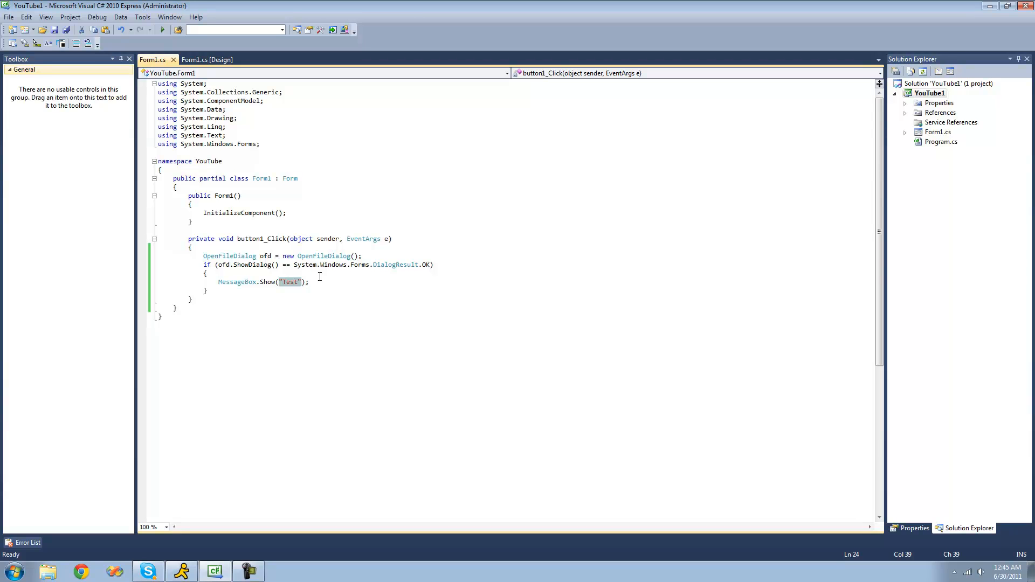
pyautogui.write('ofd')
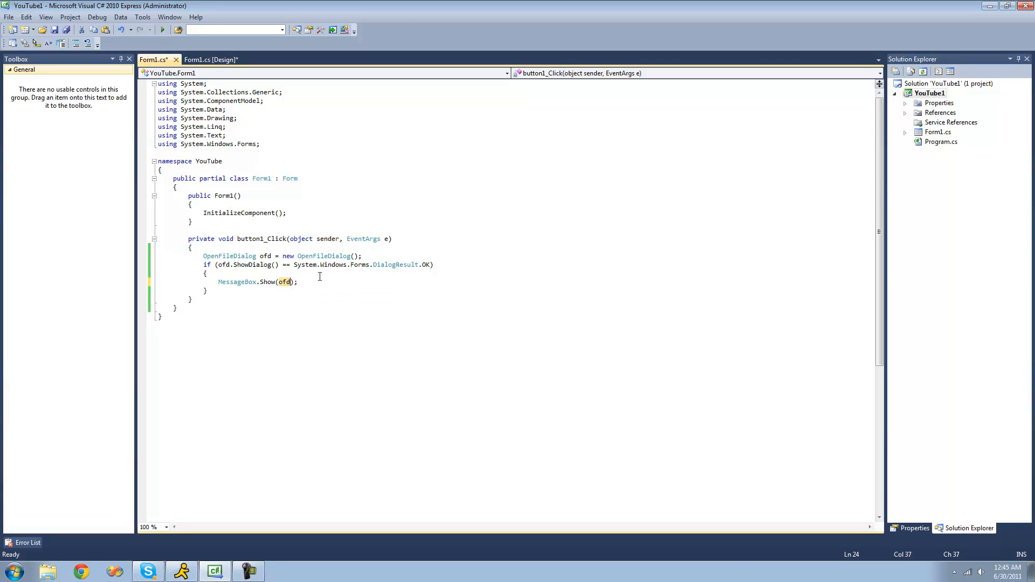
pyautogui.write('.FileName')
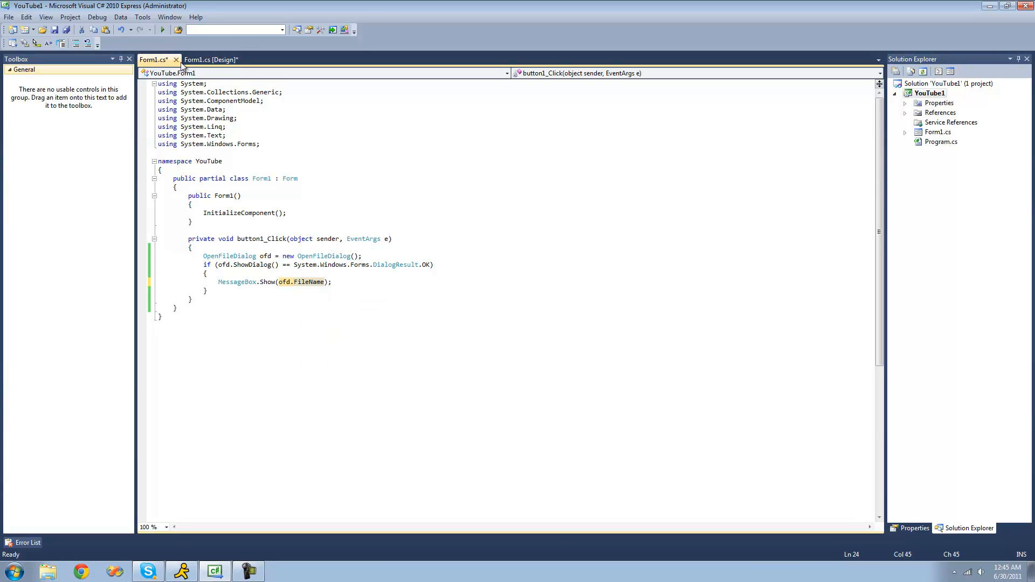
# - Run the app, pick 4D530877.gpd via button1 and dismiss the full-path message
pyautogui.click(162, 29)
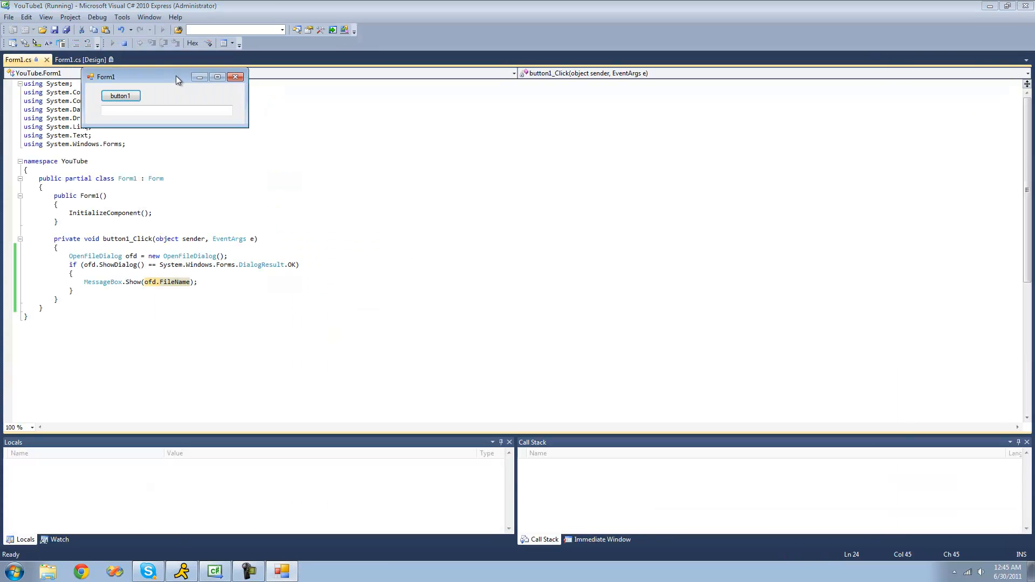
pyautogui.click(119, 96)
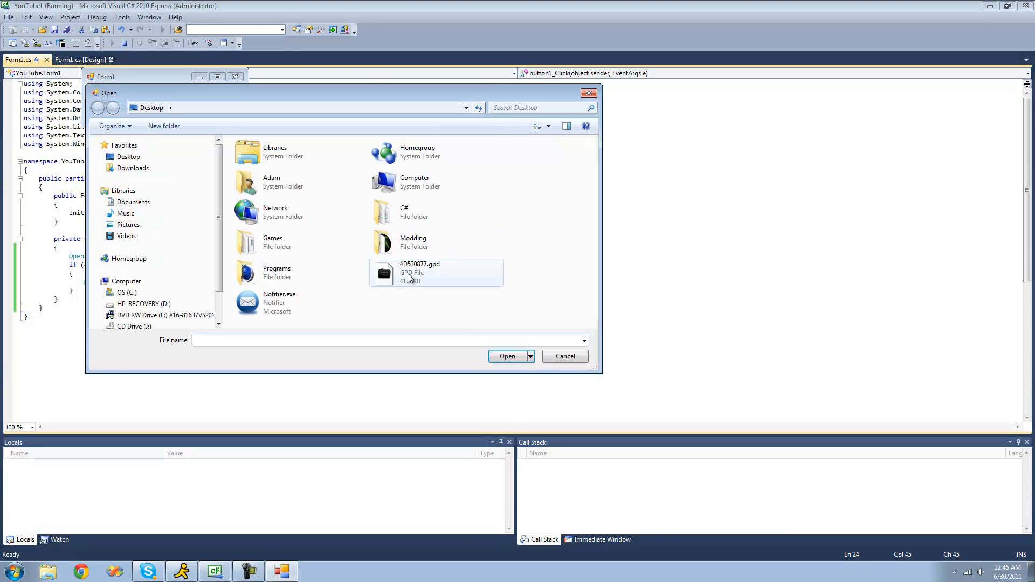
pyautogui.click(507, 356)
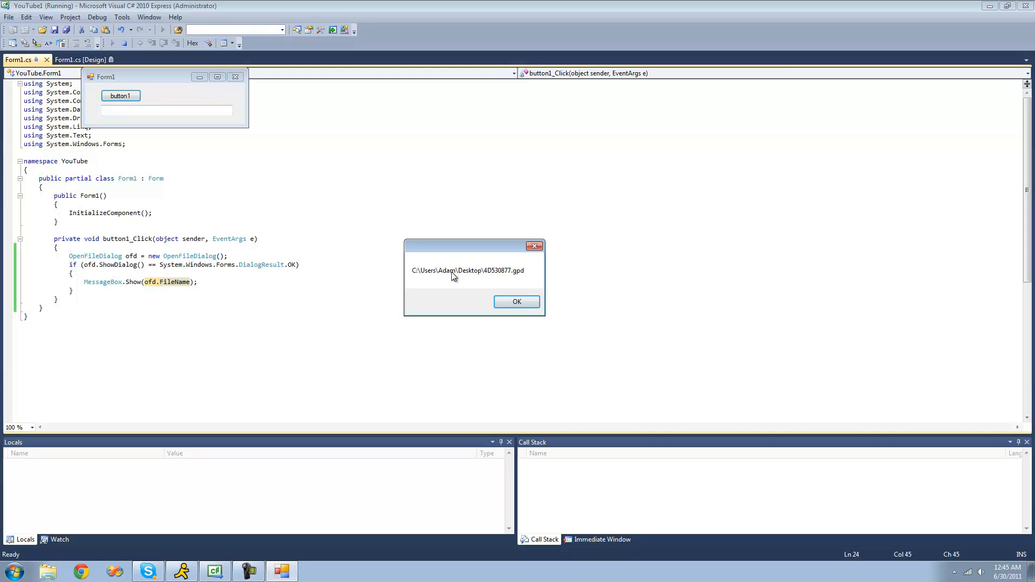
pyautogui.moveTo(438, 299)
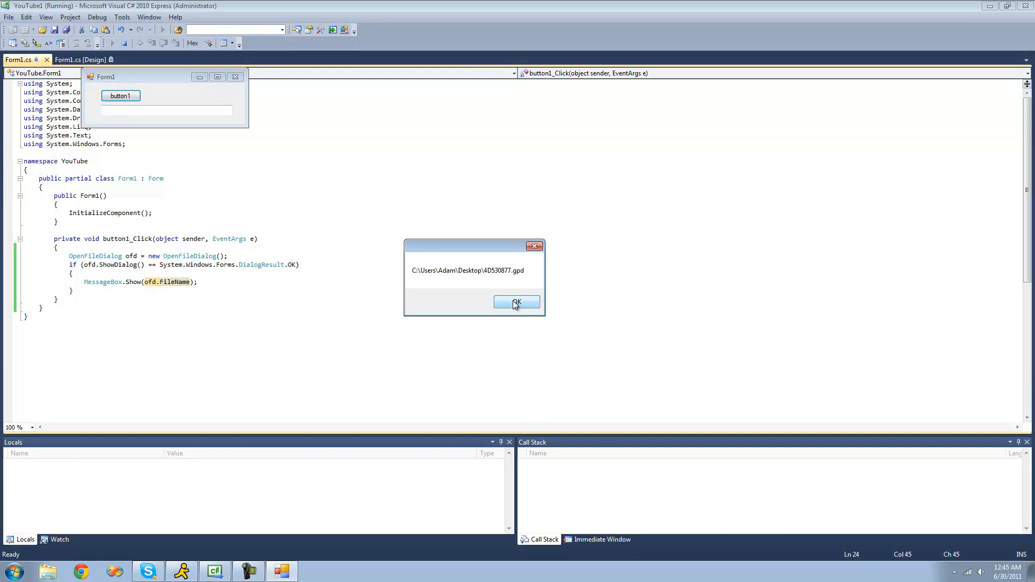
pyautogui.click(517, 302)
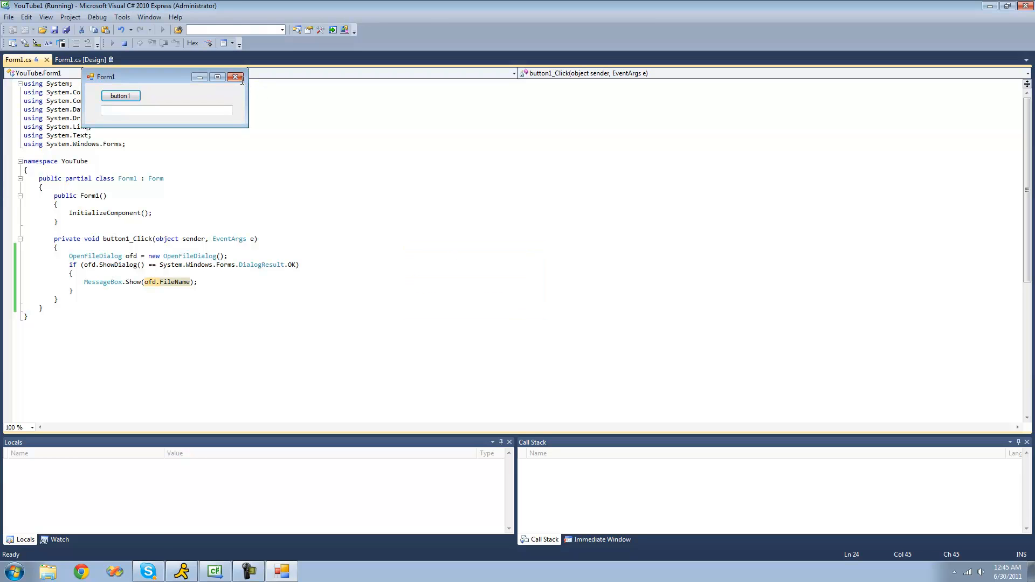
# - Close the form and change ofd.FileName to ofd.SafeFileName in the message box
pyautogui.click(236, 76)
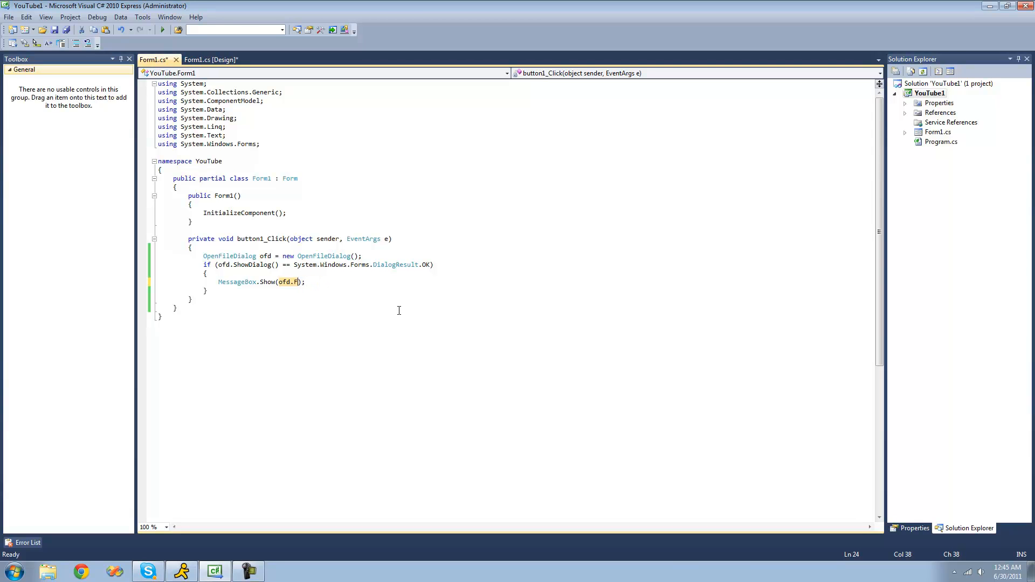
pyautogui.write('sa')
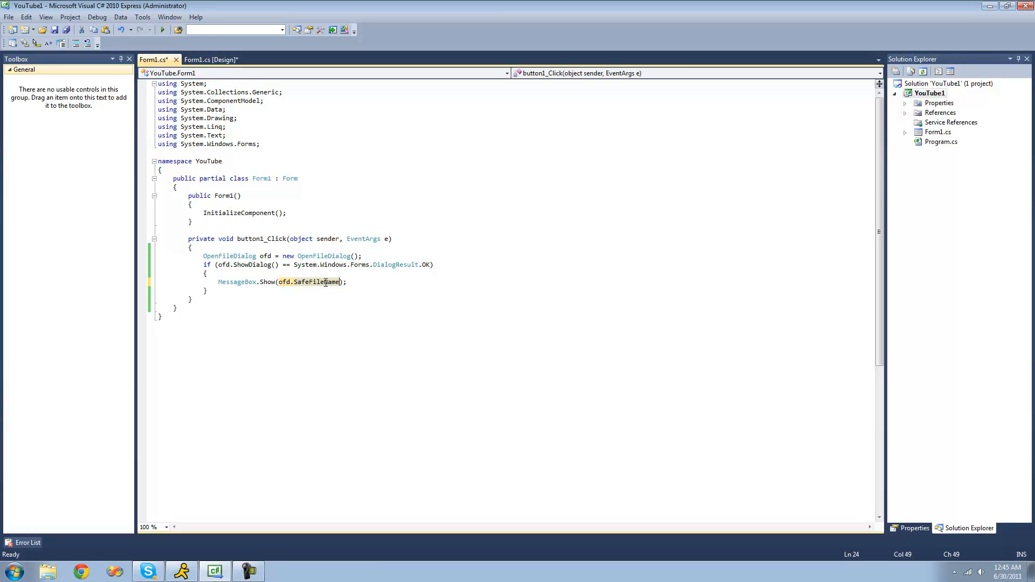
# - Run the app, open 4D530877.gpd via button1 and dismiss the name-only message
pyautogui.click(161, 29)
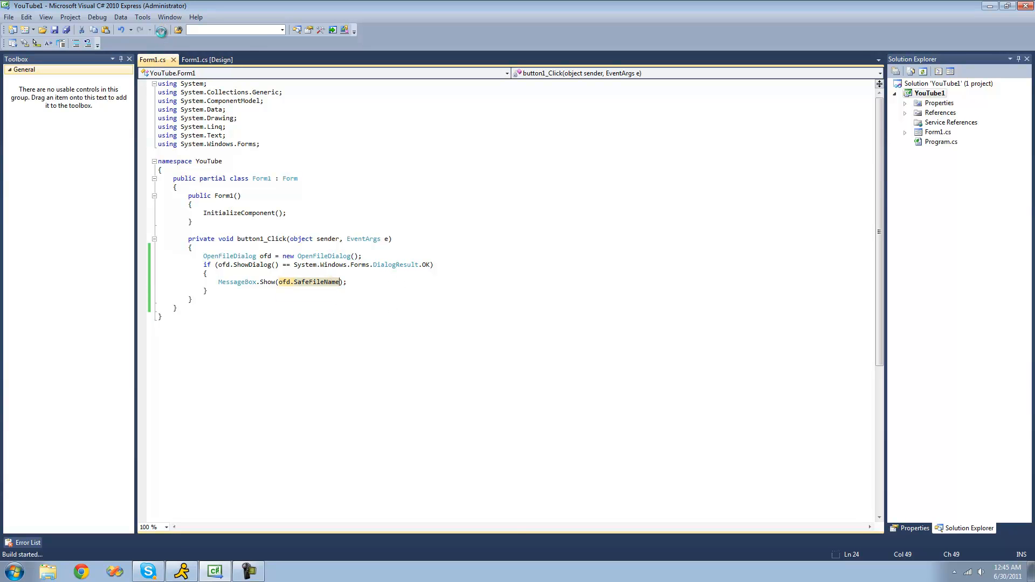
pyautogui.click(174, 31)
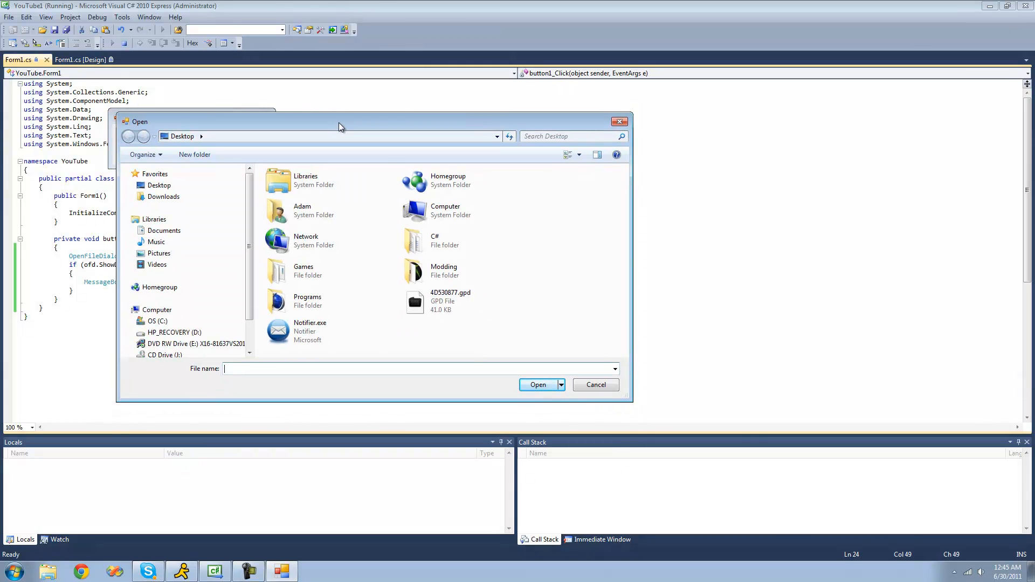
pyautogui.click(451, 300)
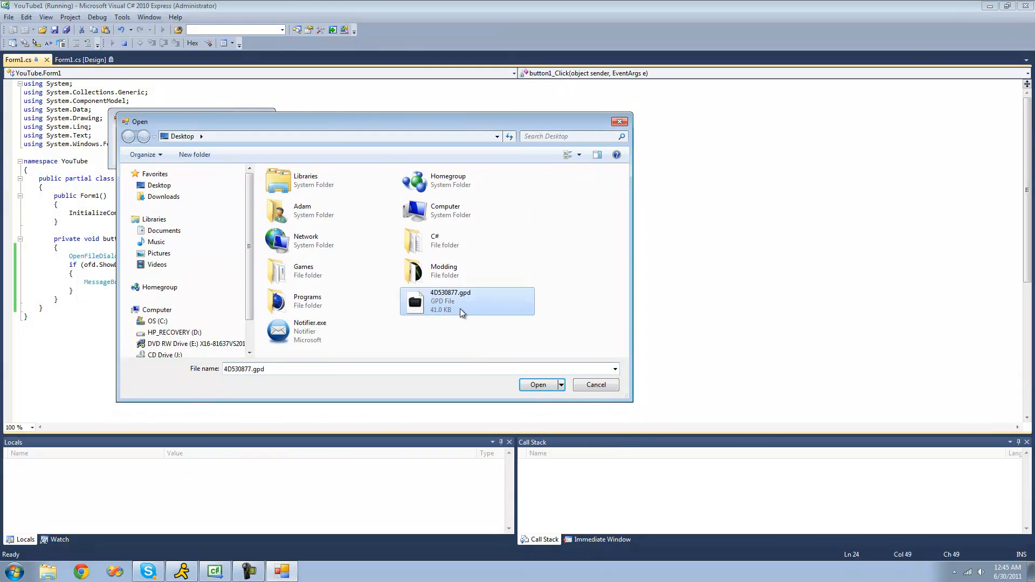
pyautogui.click(537, 385)
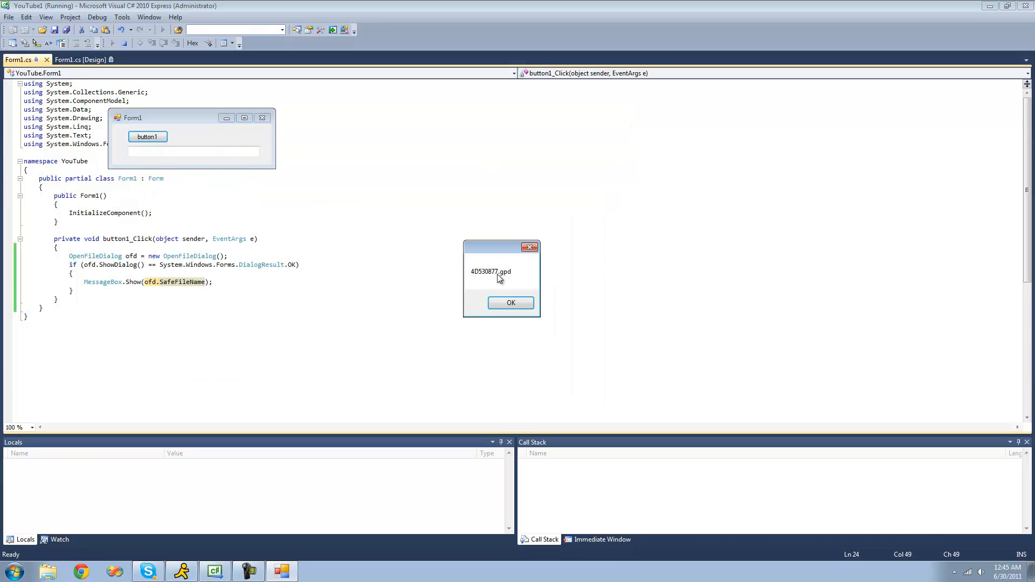
pyautogui.click(510, 302)
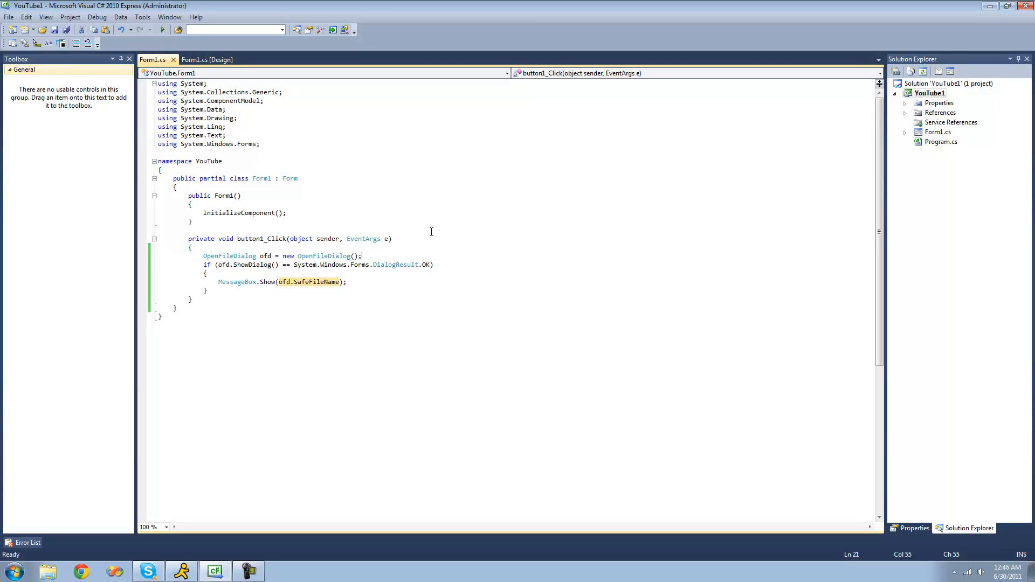
# - Set ofd.Filter to "PNG Image|*.png" before showing the dialog
pyautogui.write('ofd.')
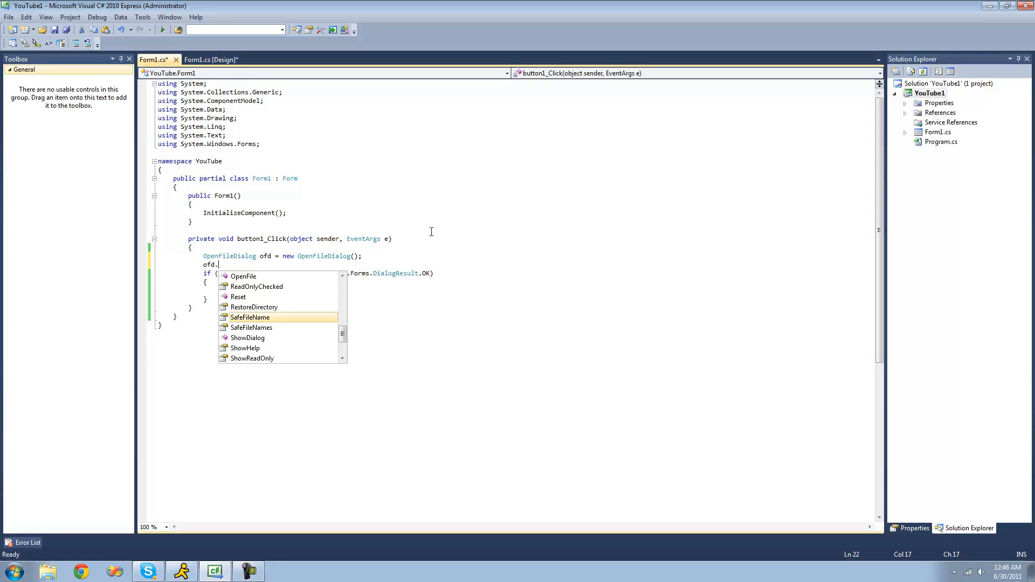
pyautogui.write('f')
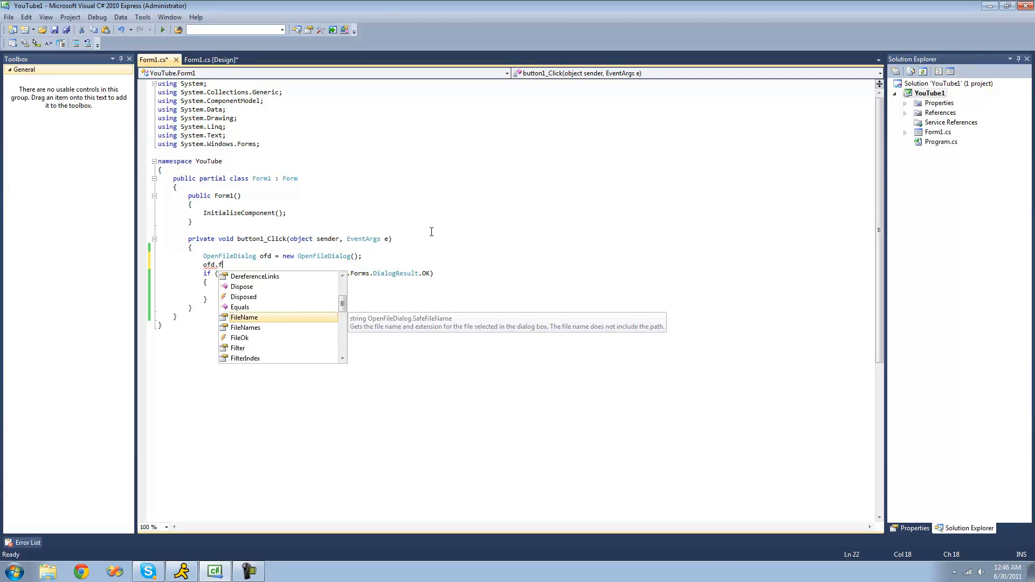
pyautogui.write('ilter =')
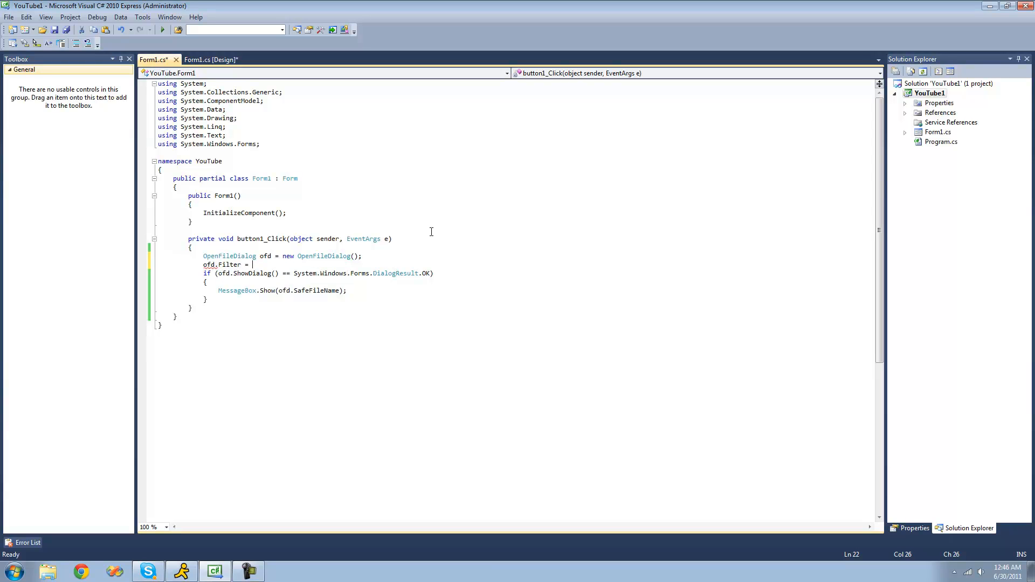
pyautogui.write('"";')
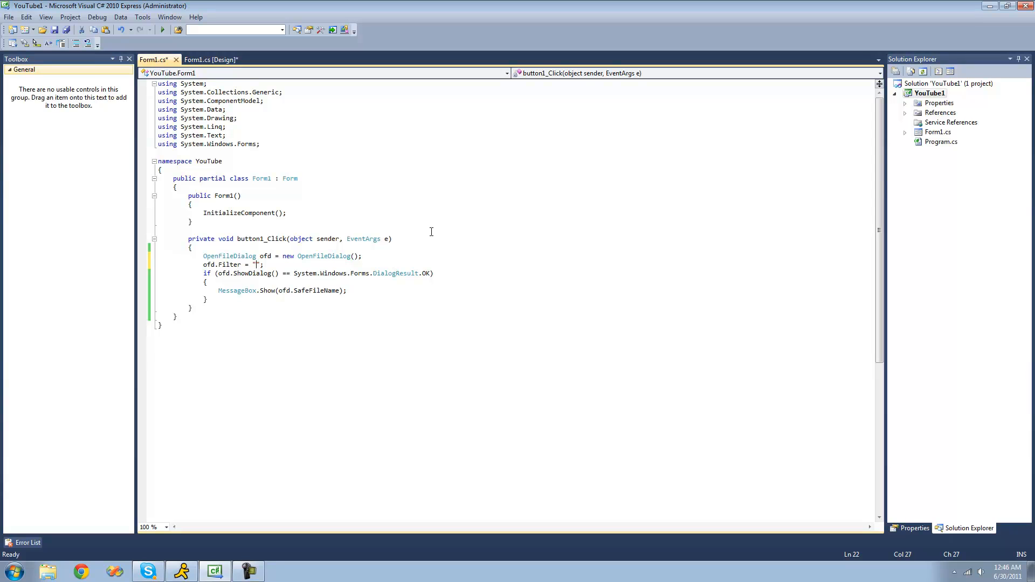
pyautogui.write('PNG Ima')
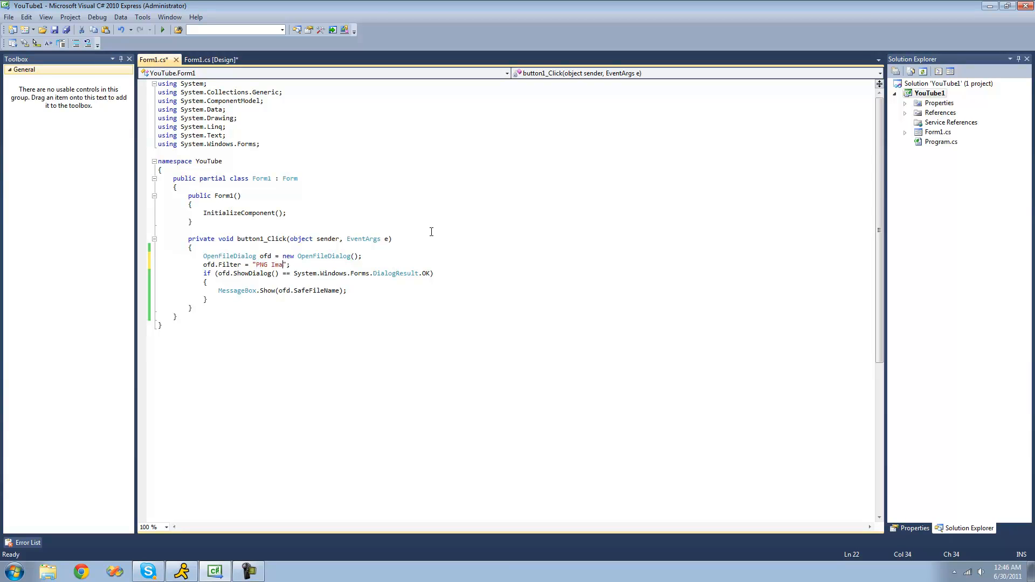
pyautogui.write('ge|*')
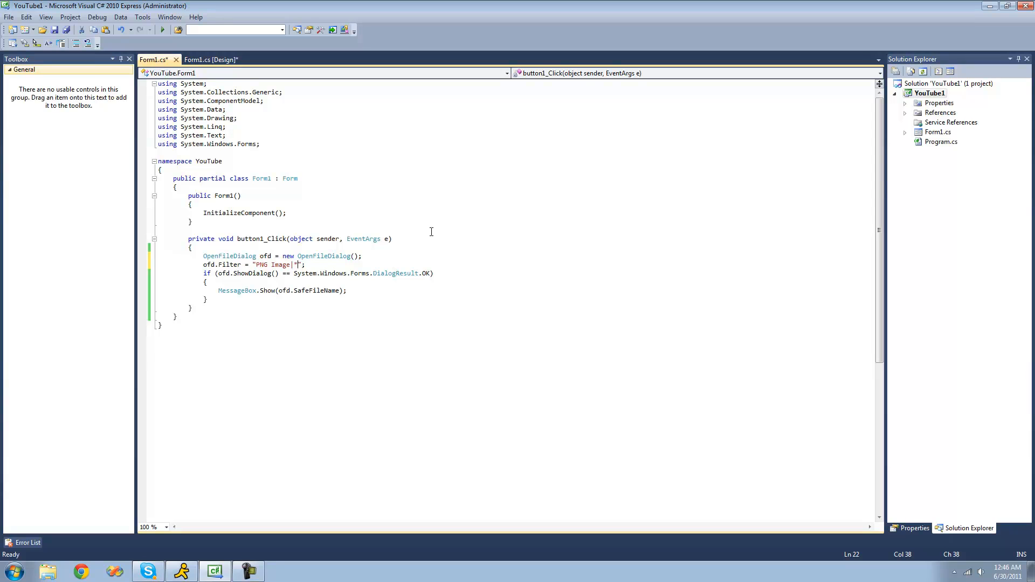
pyautogui.write('.png')
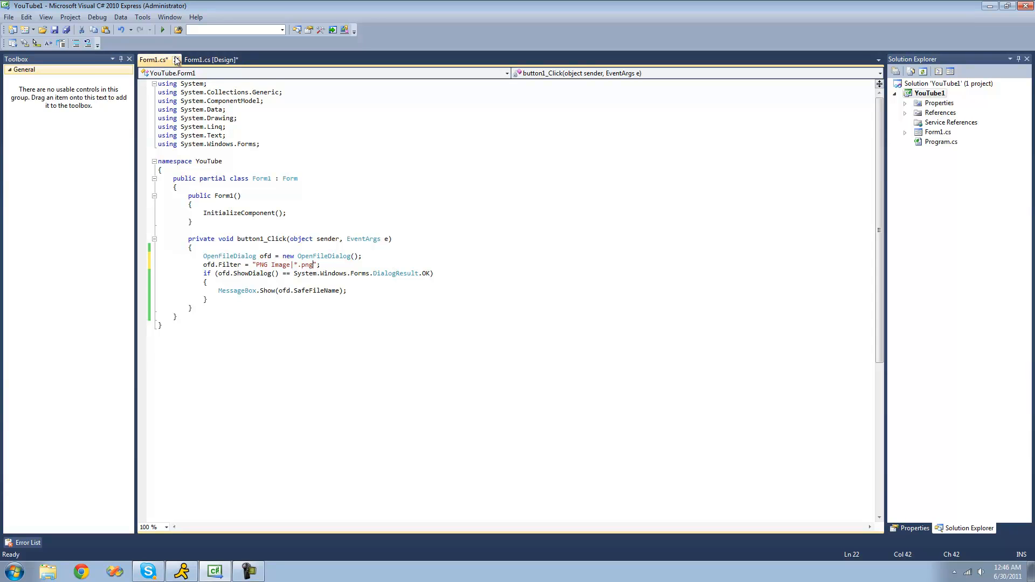
pyautogui.click(163, 30)
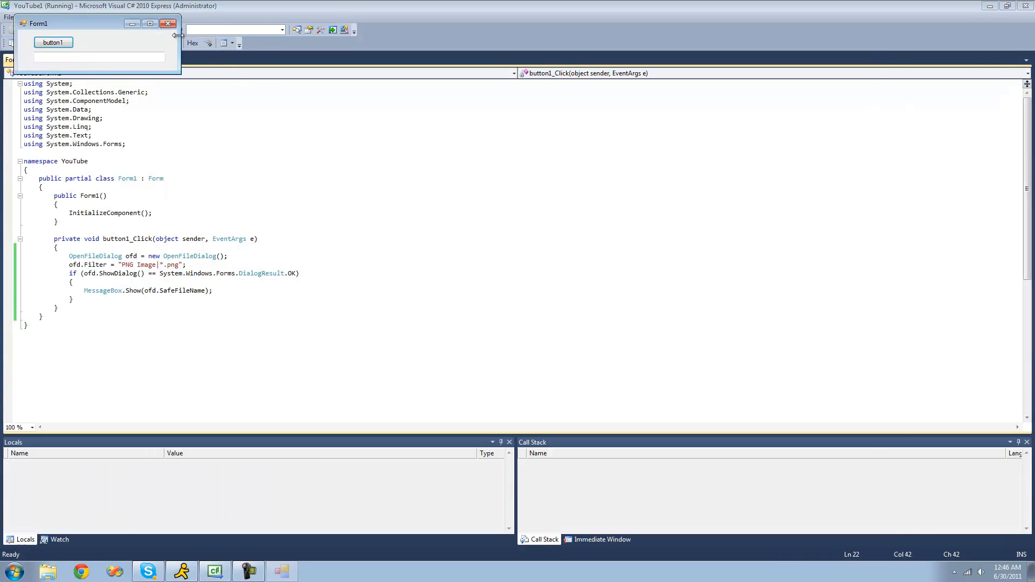
pyautogui.click(54, 42)
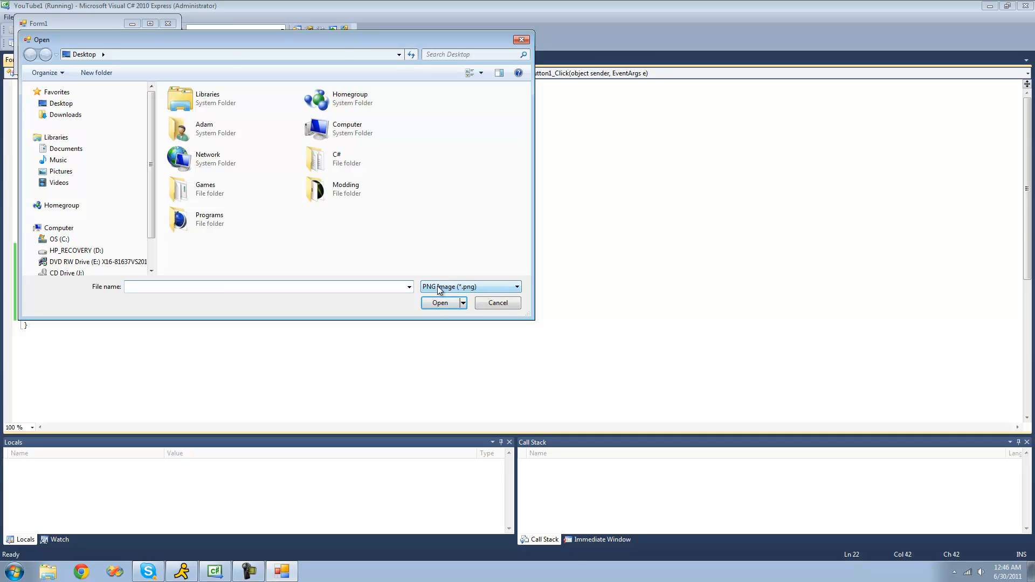
pyautogui.moveTo(475, 294)
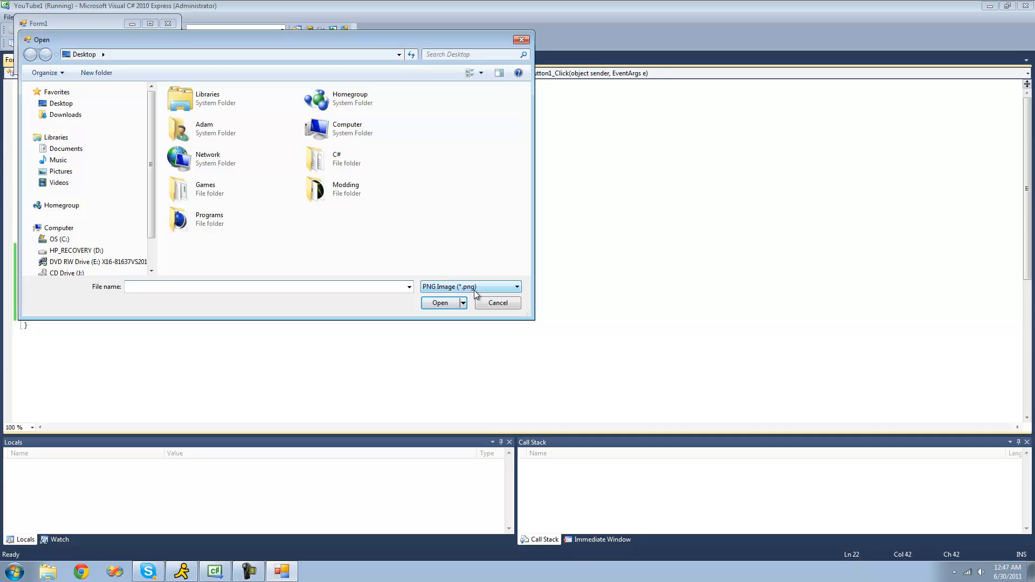
pyautogui.moveTo(435, 293)
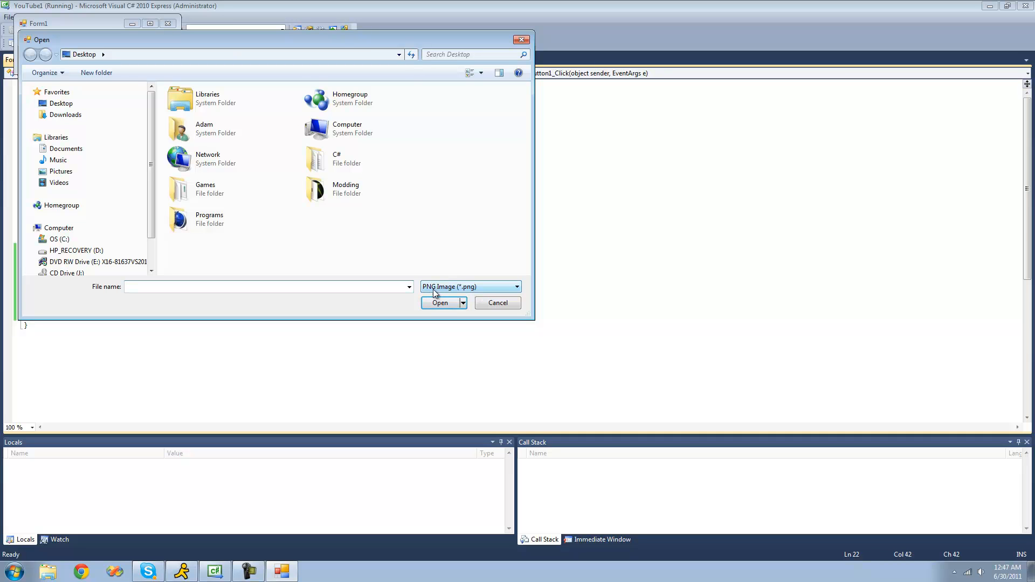
pyautogui.click(264, 287)
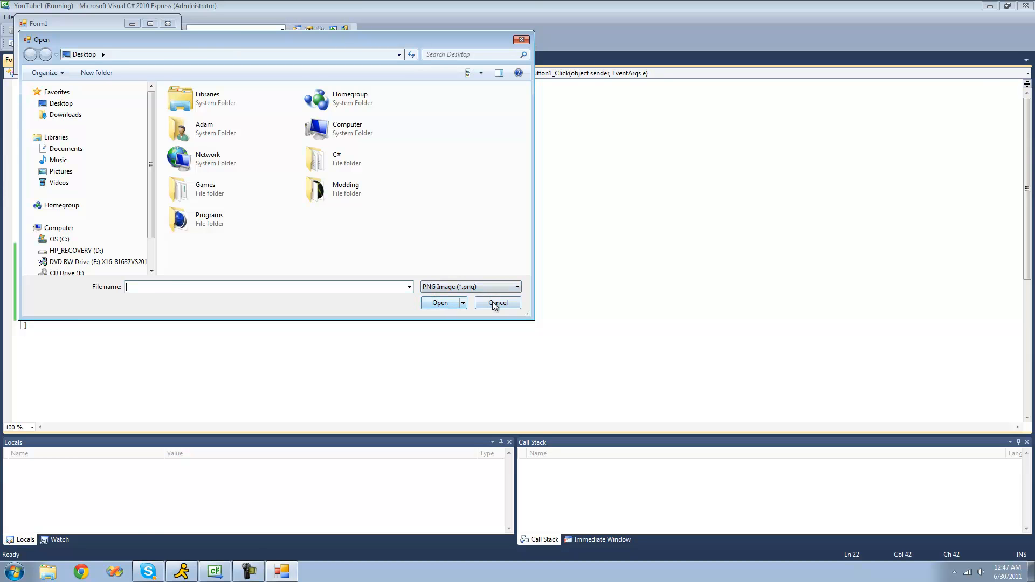
pyautogui.click(496, 302)
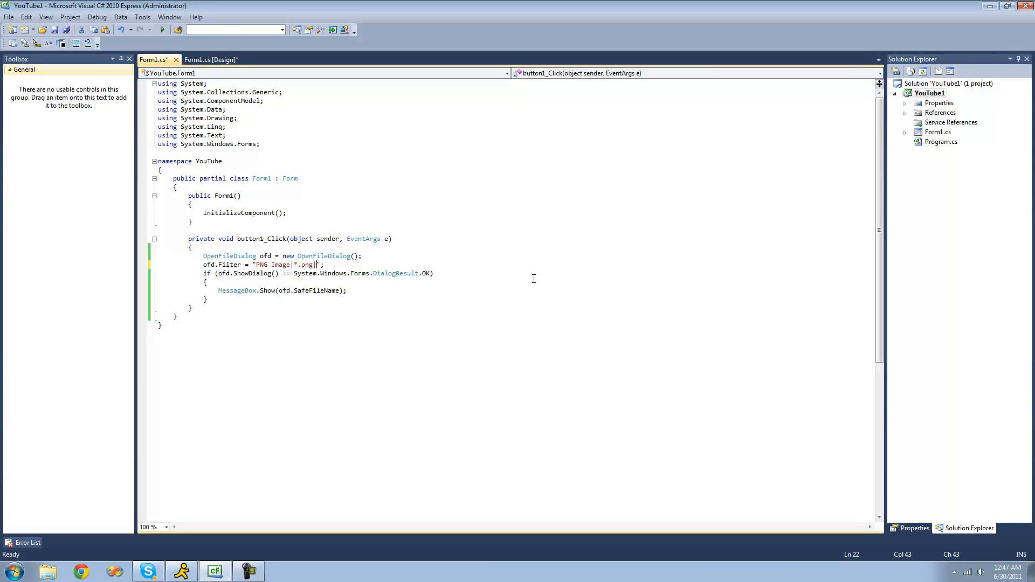
# - Append "|BIK|*.bik" to the Filter string and run the program
pyautogui.write('BIK|*.')
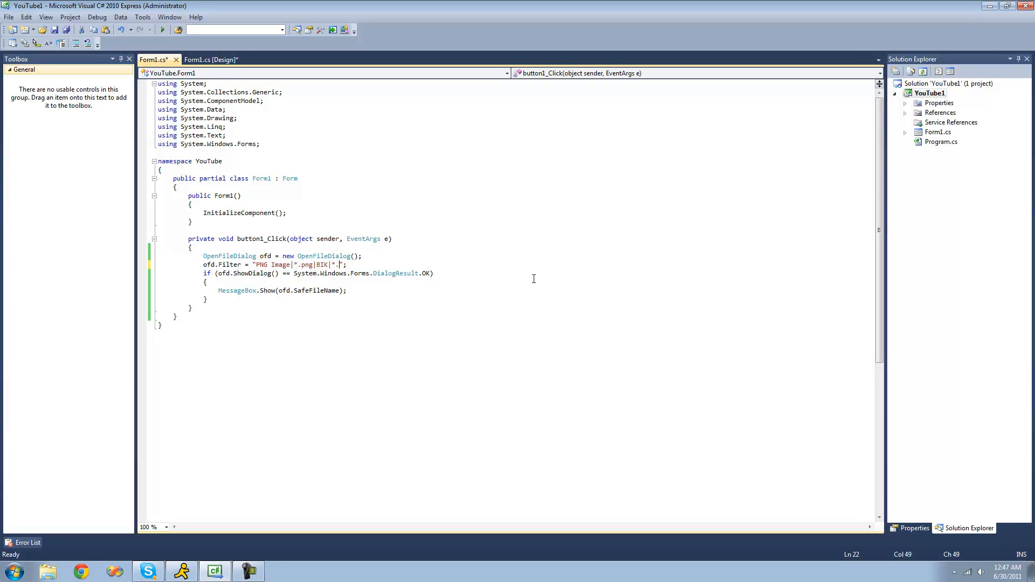
pyautogui.write('bik')
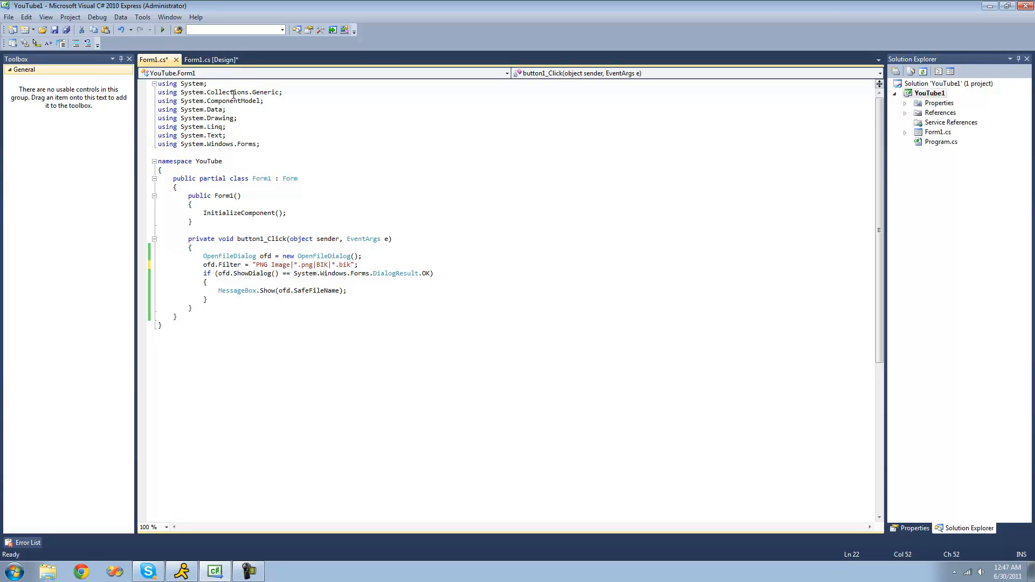
pyautogui.click(163, 29)
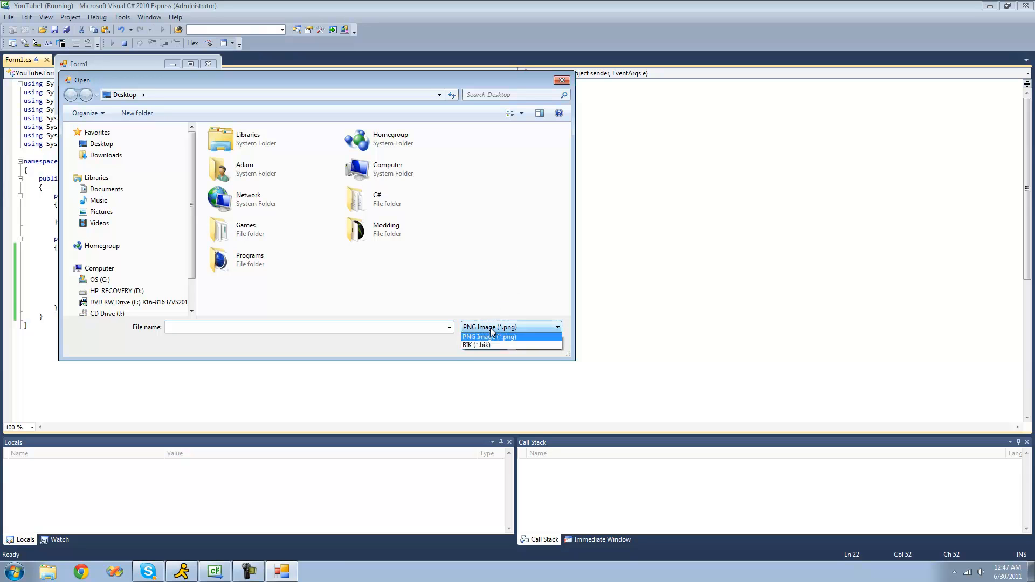
pyautogui.moveTo(475, 345)
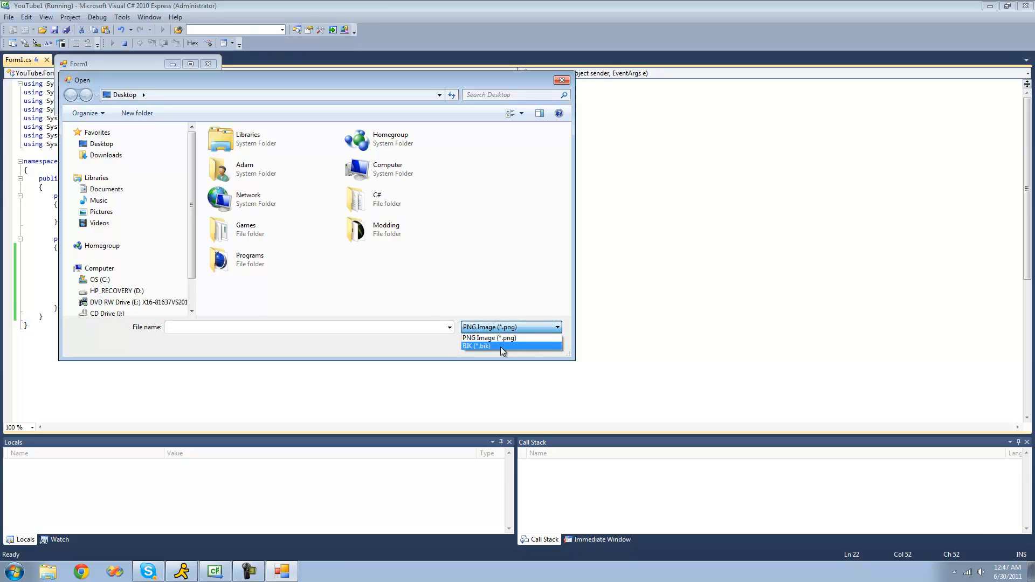
# - Choose the BIK file type in the running dialog, then close the test form
pyautogui.click(562, 79)
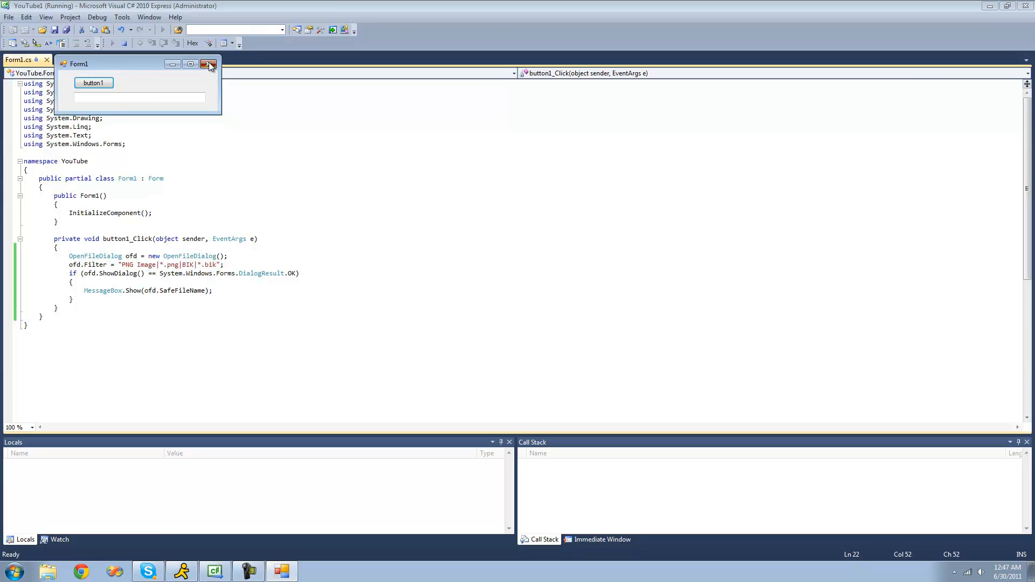
pyautogui.click(209, 64)
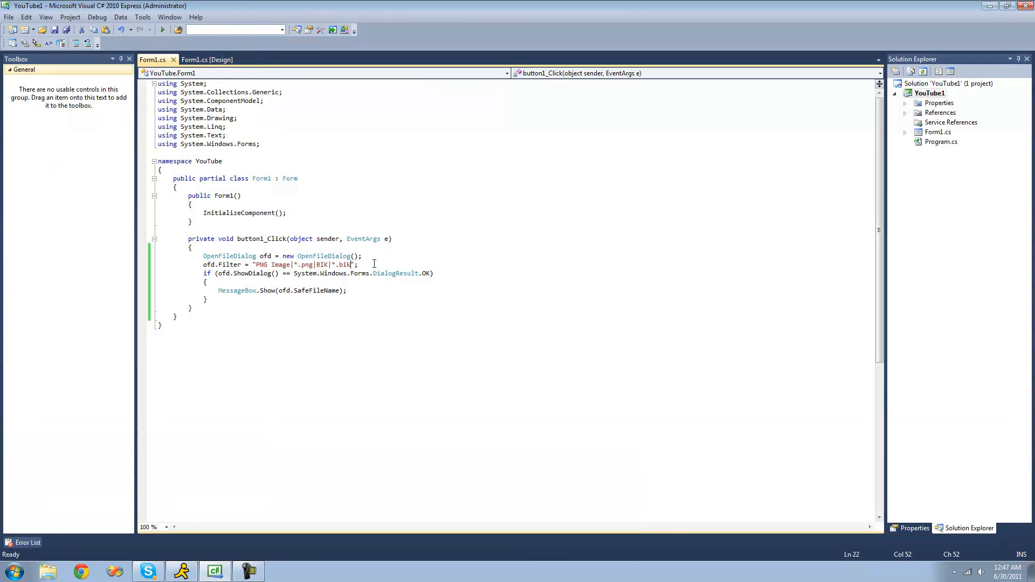
pyautogui.click(382, 256)
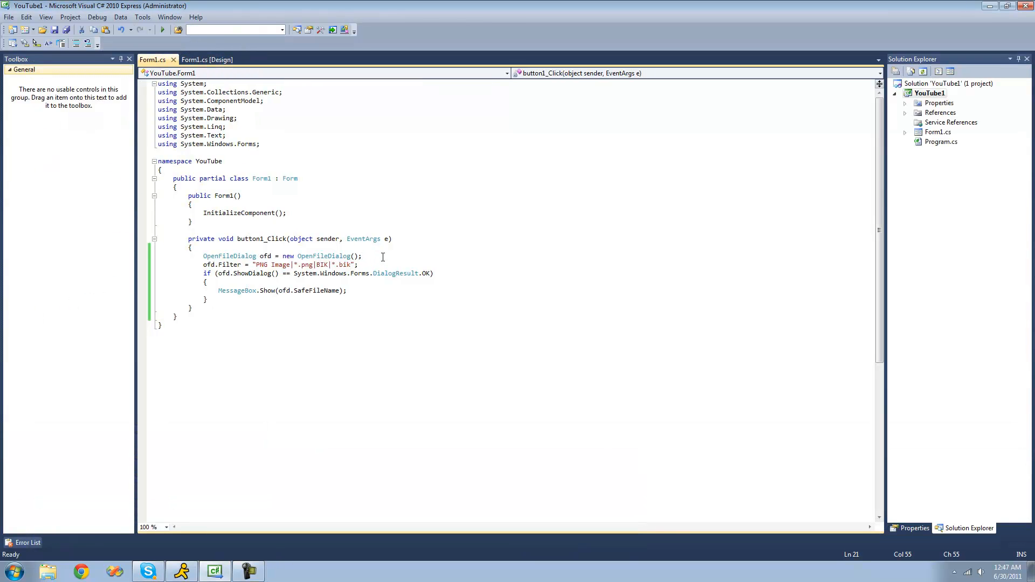
# - Add 'ofd.Title = "Open Image";' below the dialog creation line
pyautogui.press('enter')
pyautogui.write('ofd.')
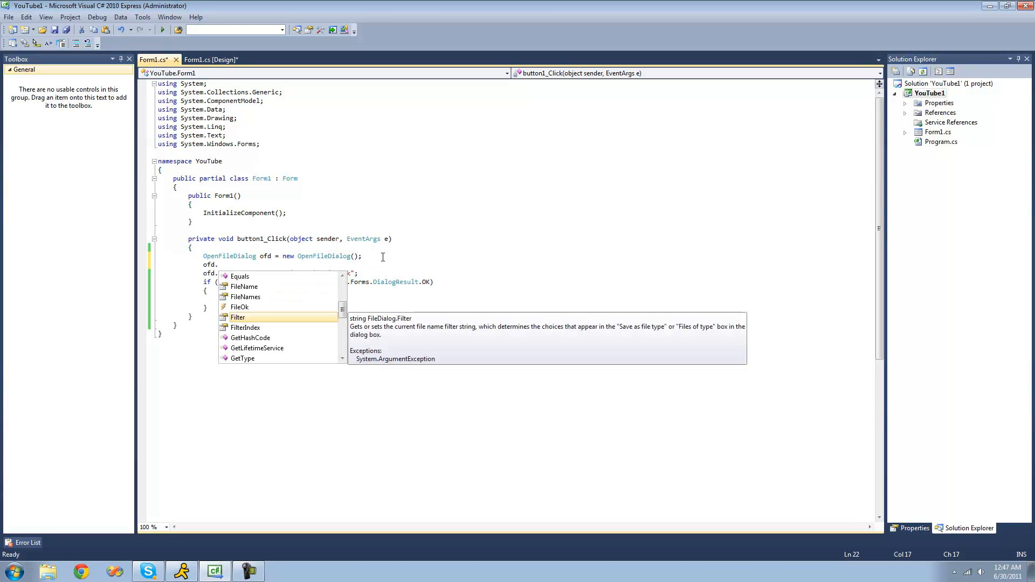
pyautogui.write('Title')
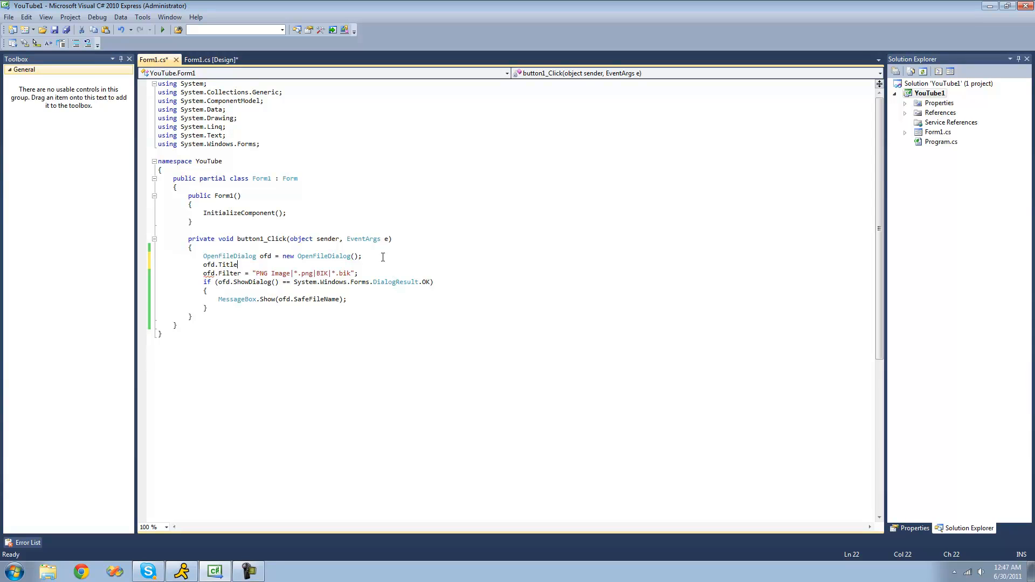
pyautogui.write('= "";')
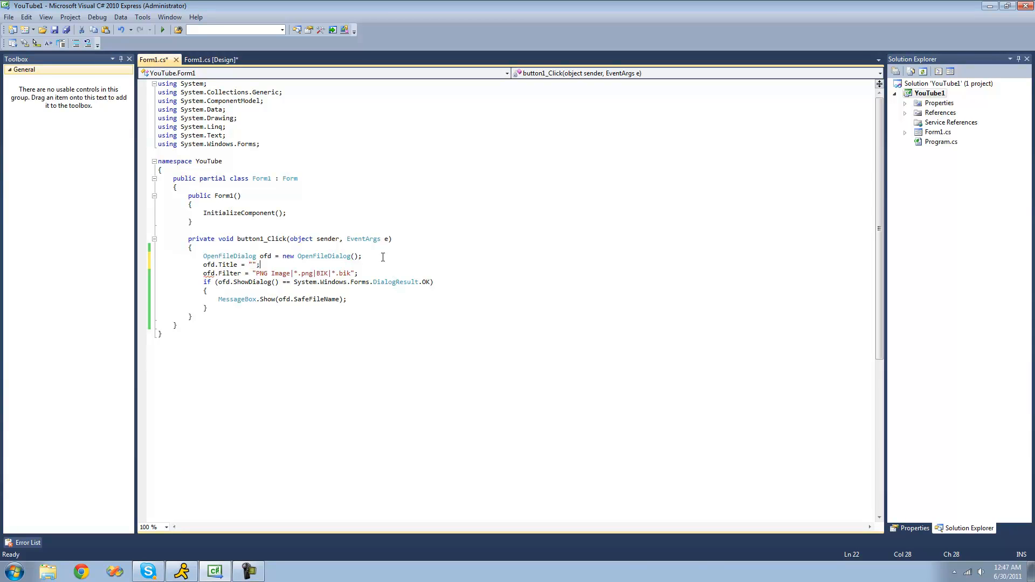
pyautogui.write('Open I')
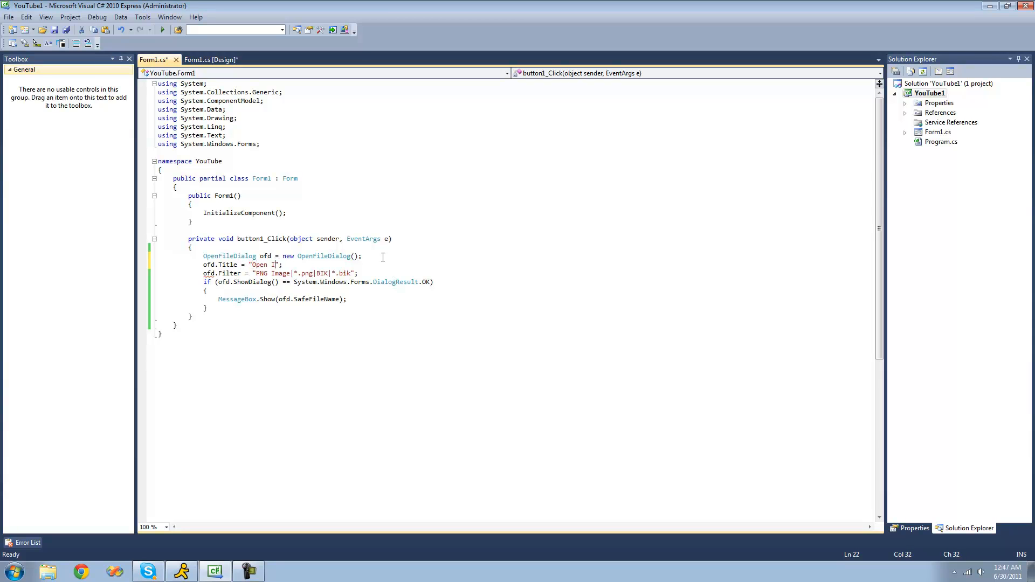
pyautogui.write('mage')
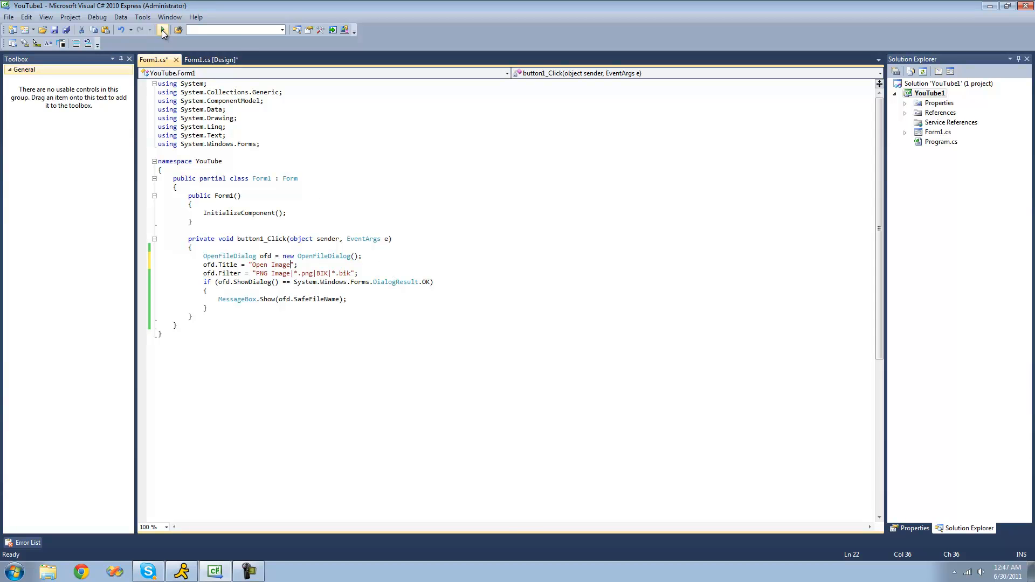
# - Run the app, show the Open Image dialog via button1 and cancel it
pyautogui.click(163, 30)
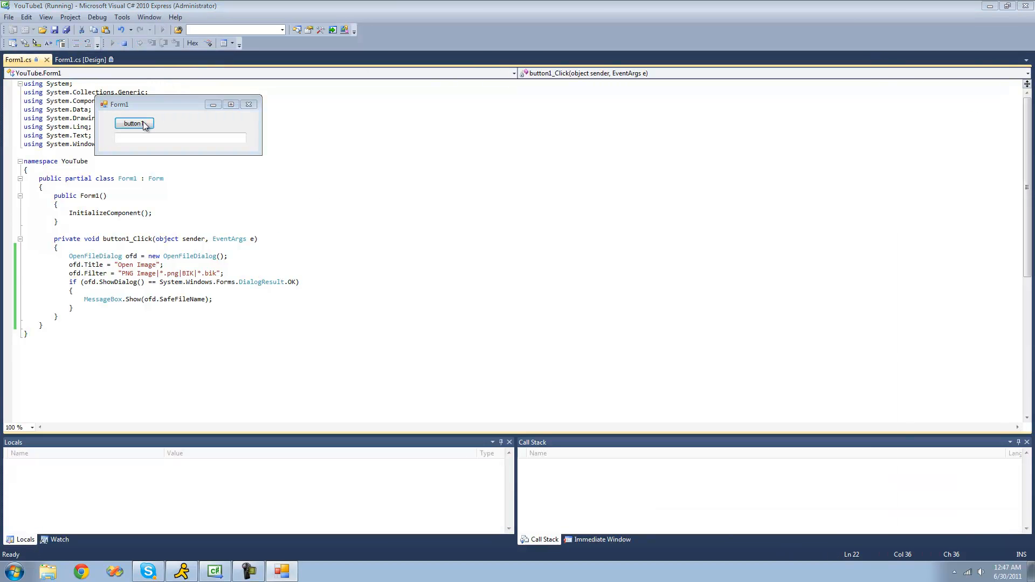
pyautogui.click(134, 123)
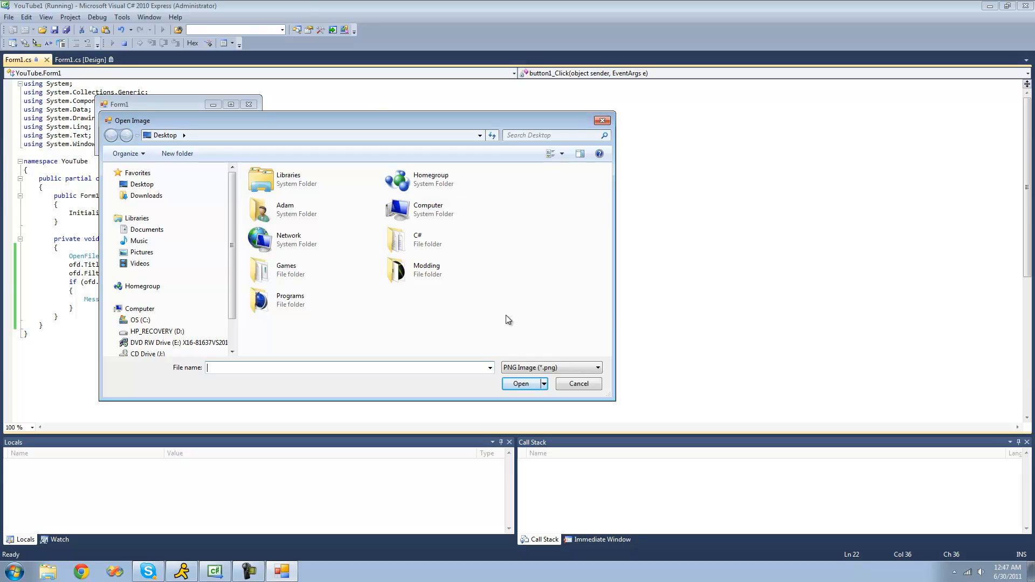
pyautogui.click(577, 384)
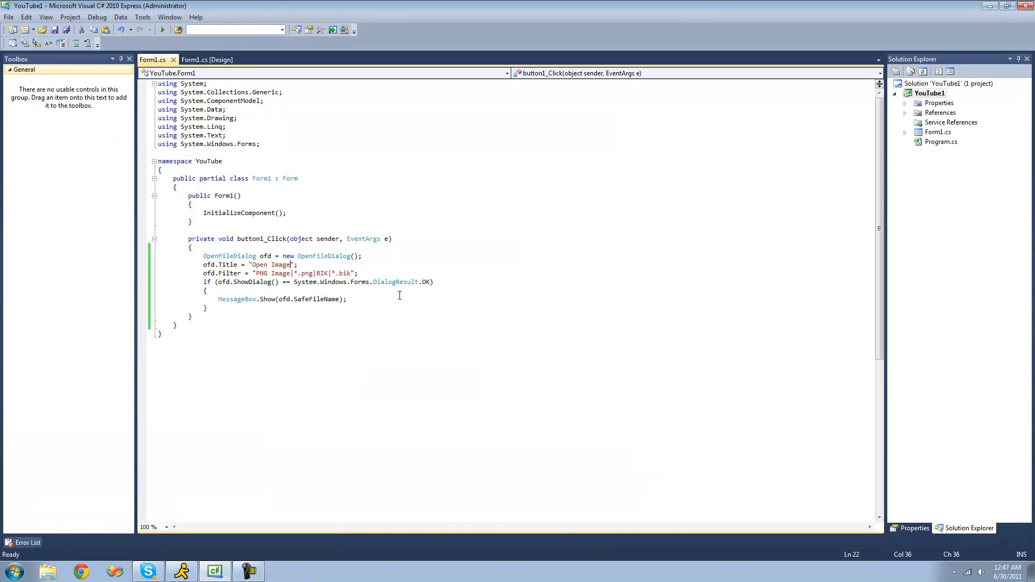
pyautogui.moveTo(579, 281)
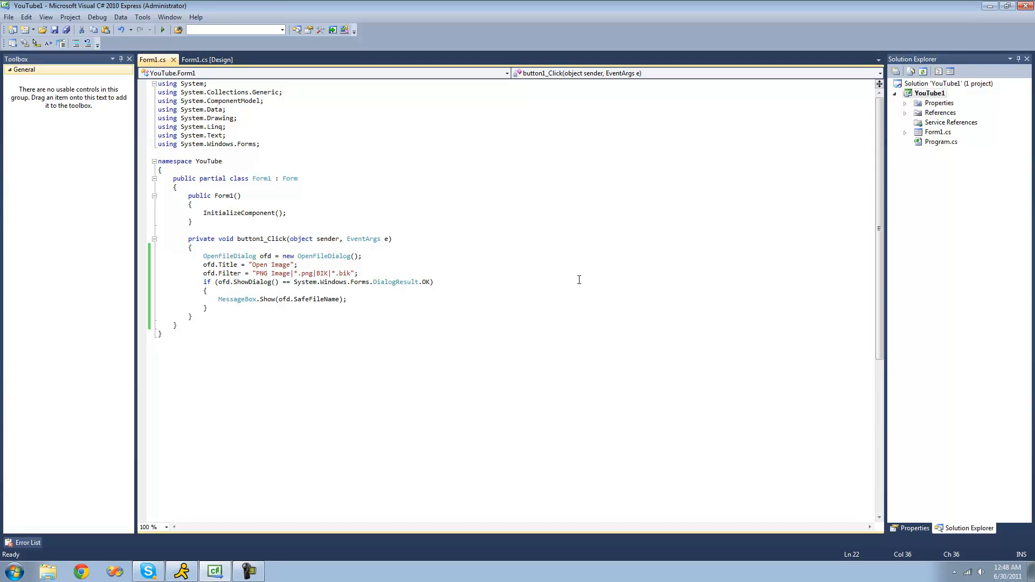
pyautogui.click(299, 265)
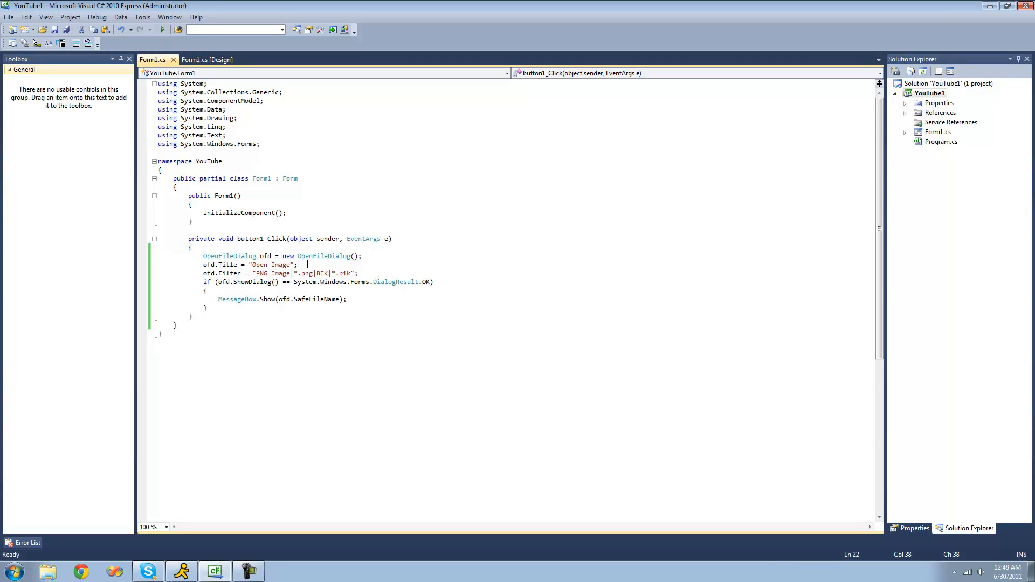
pyautogui.write('.')
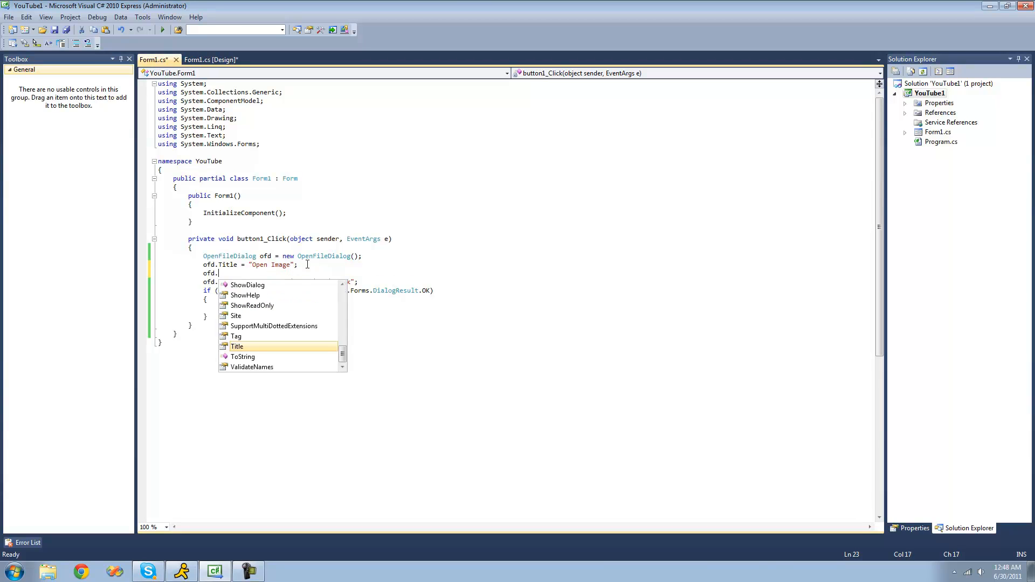
pyautogui.moveTo(246, 295)
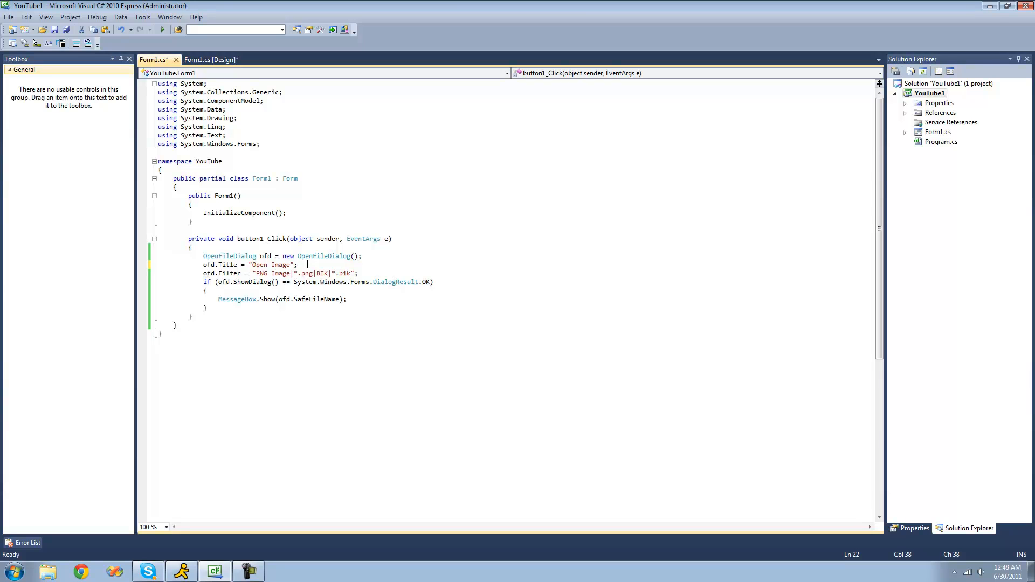
pyautogui.moveTo(309, 206)
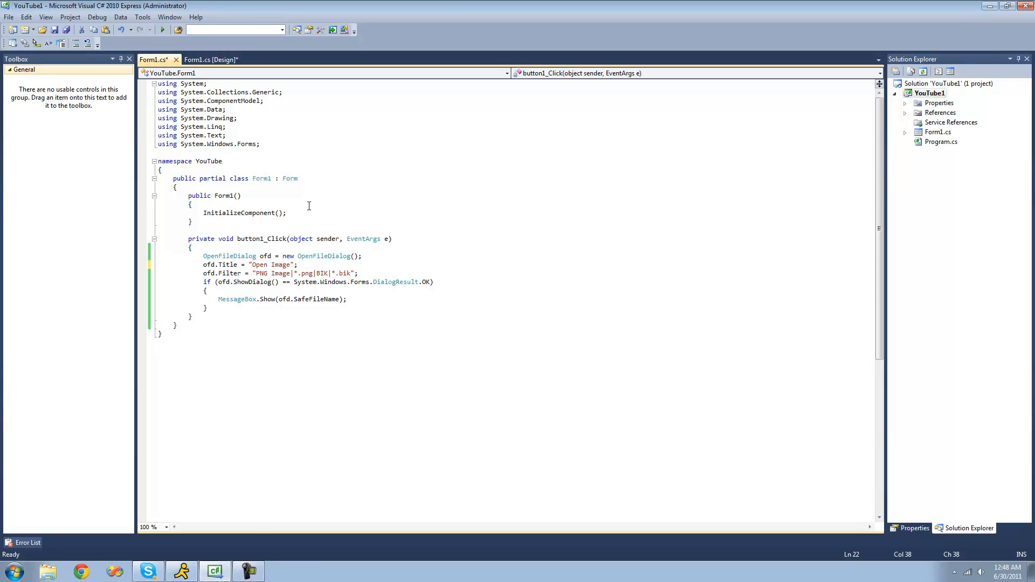